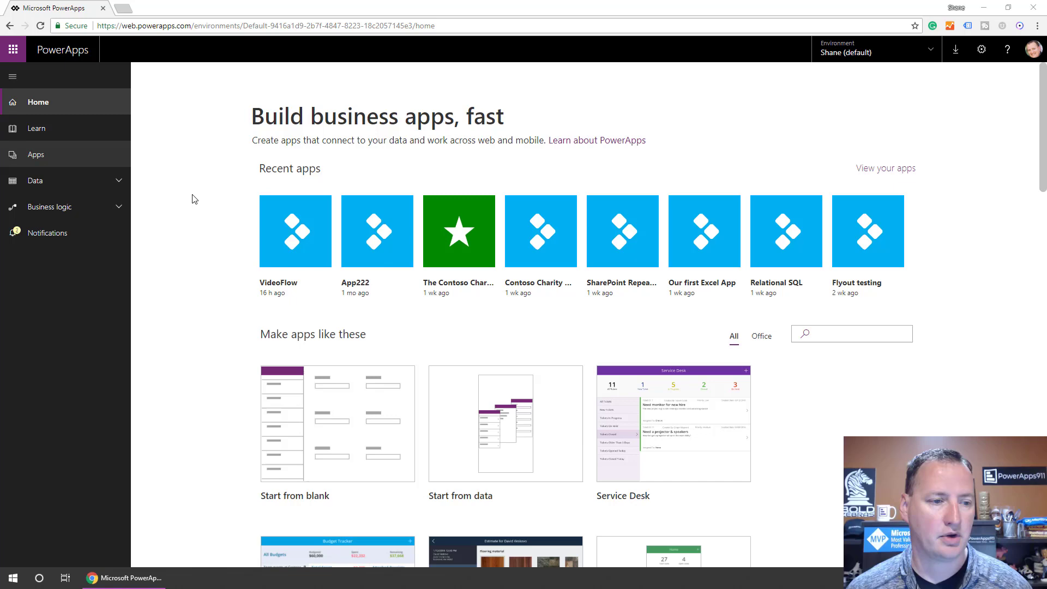
Step: Create a new blank app in tablet layout and skip the welcome dialog
click(35, 154)
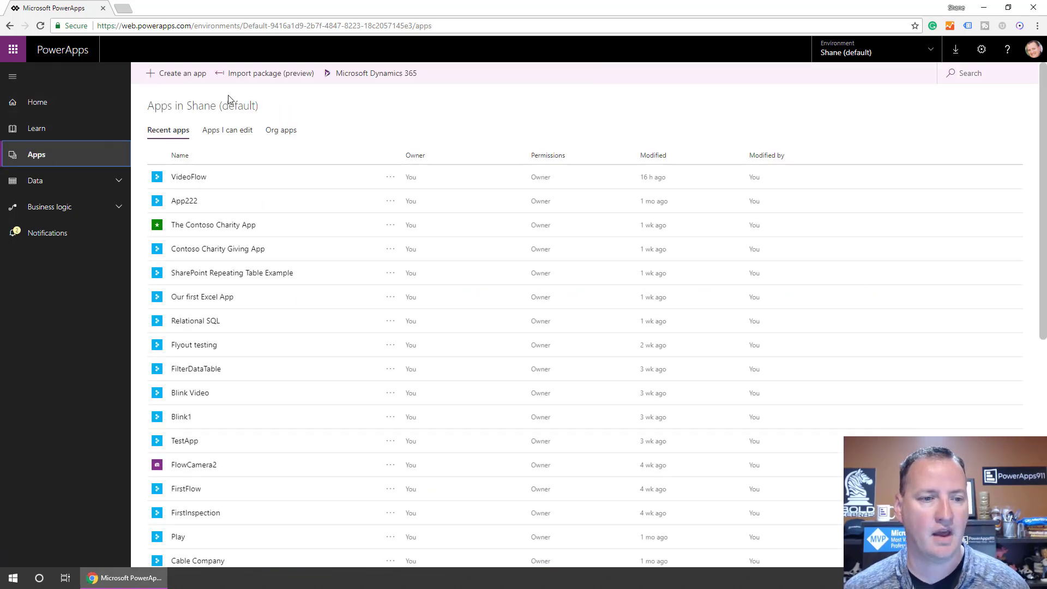
click(182, 73)
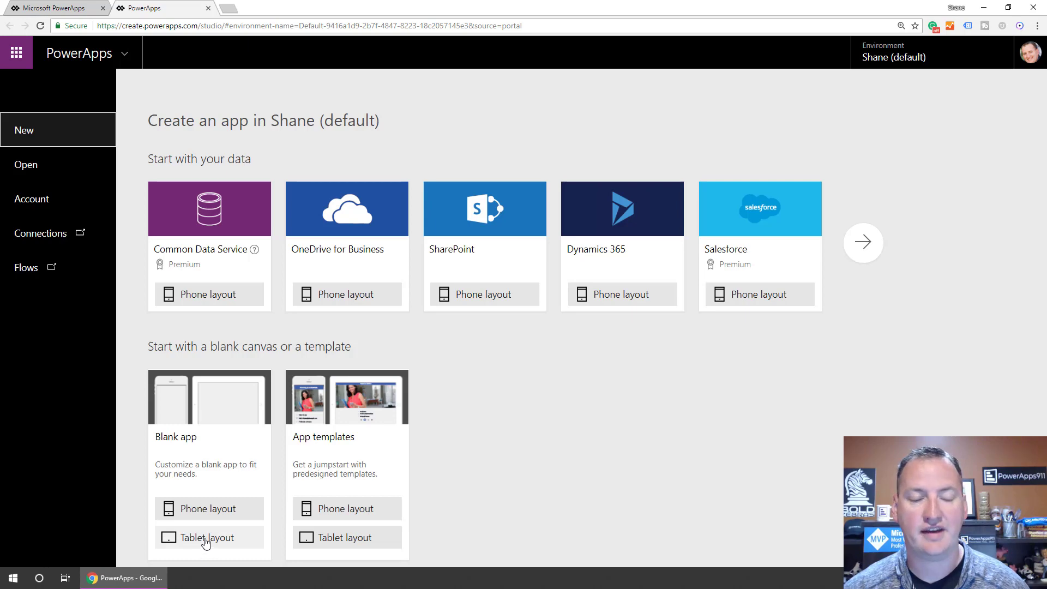
click(206, 538)
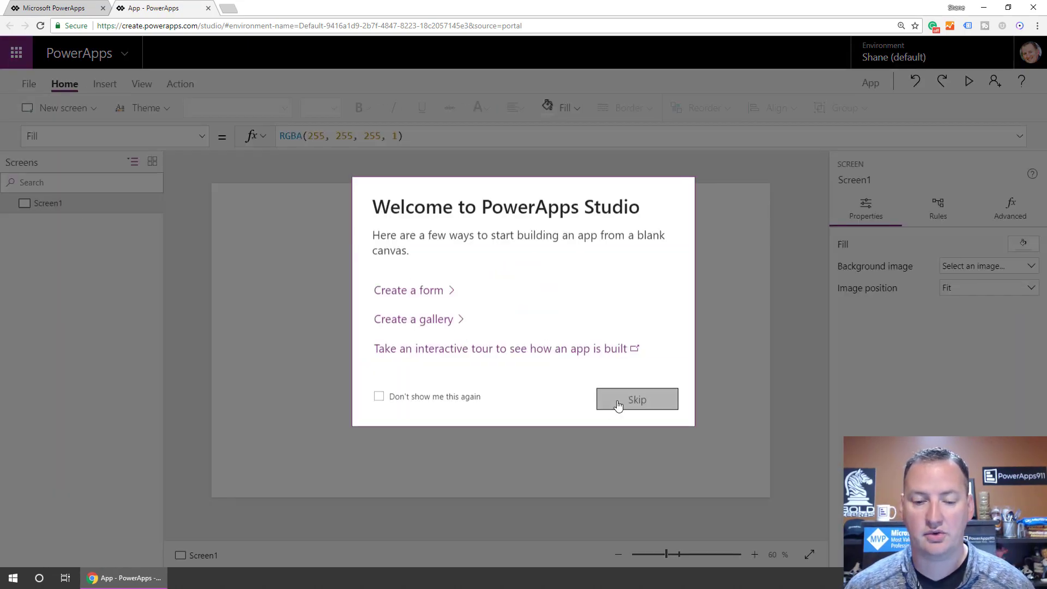
click(636, 400)
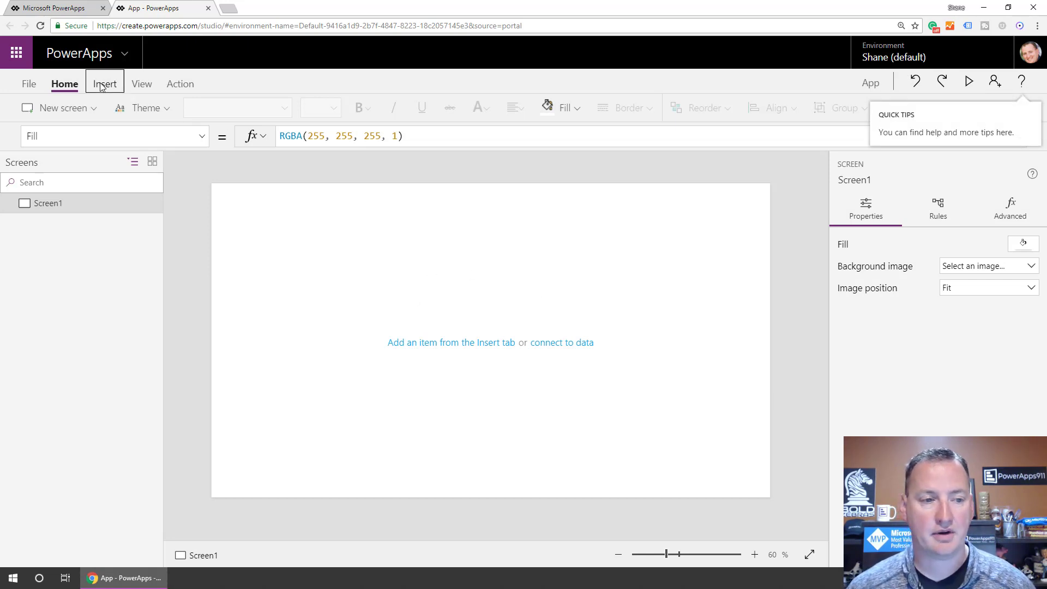
Step: Insert a Camera control from the Media list onto the blank screen
click(104, 84)
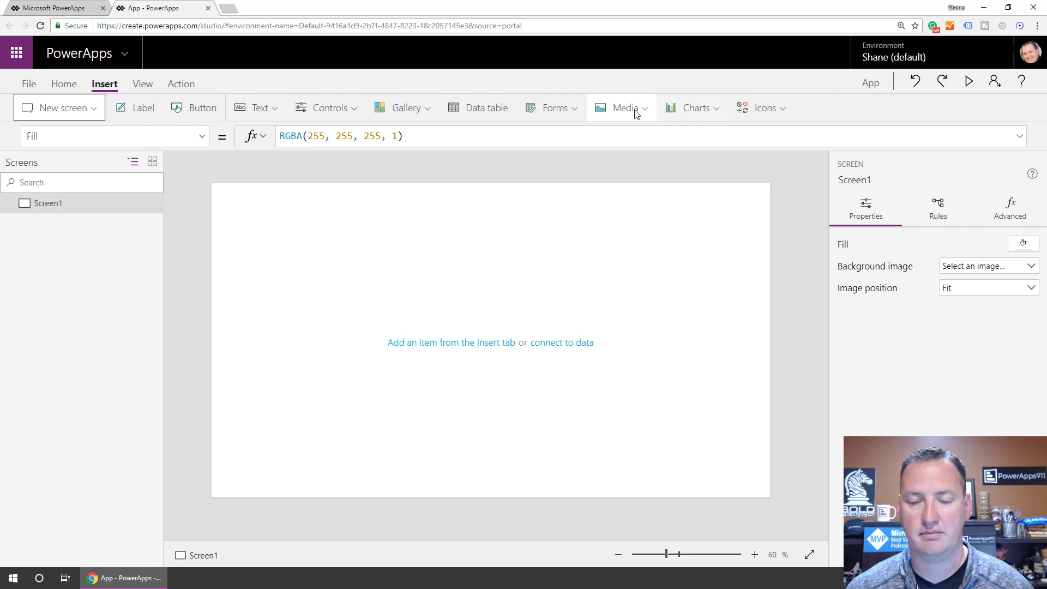
click(621, 108)
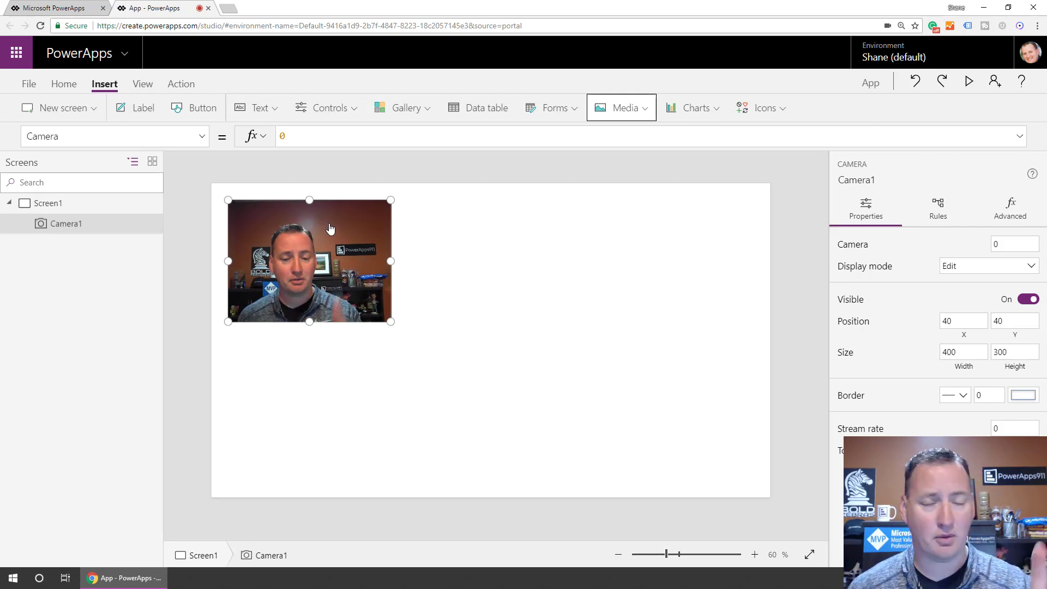
mouse_move(387, 234)
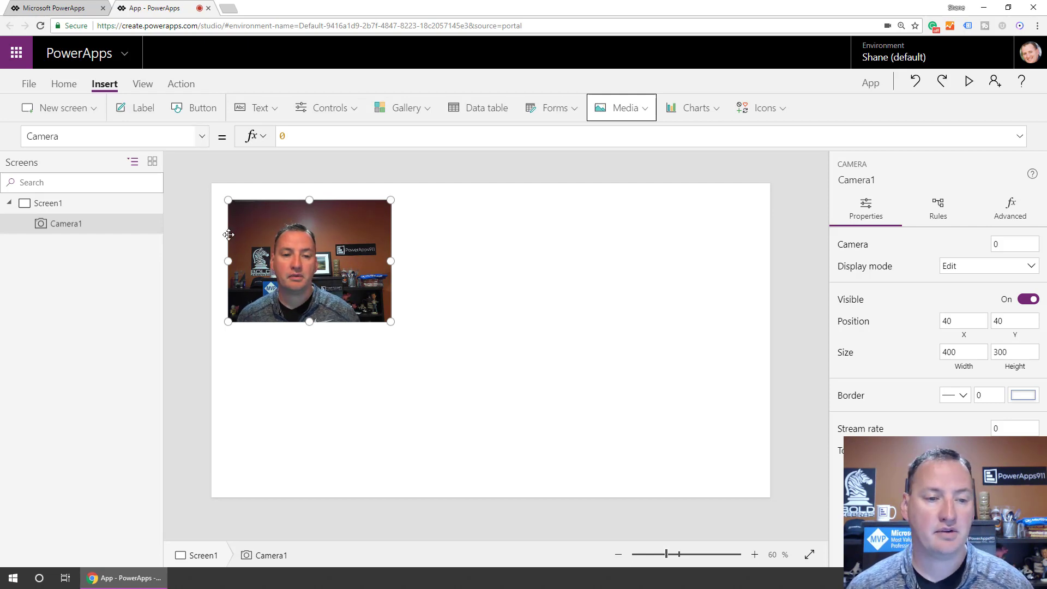
Step: Set Camera1's OnSelect to Collect(CameraPics,{pic: Camera1.Photo})
click(202, 137)
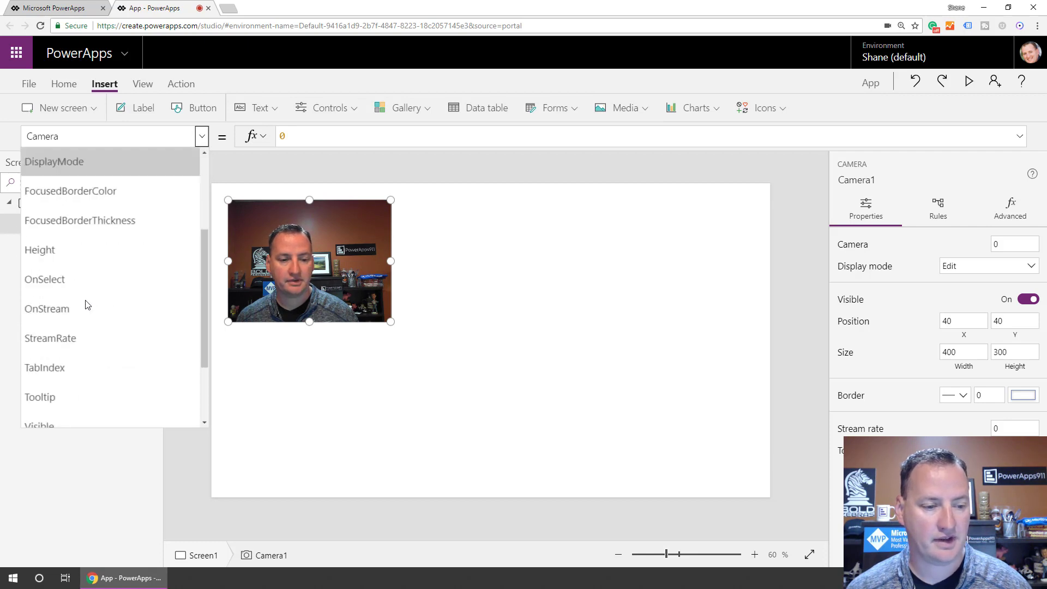
click(45, 280)
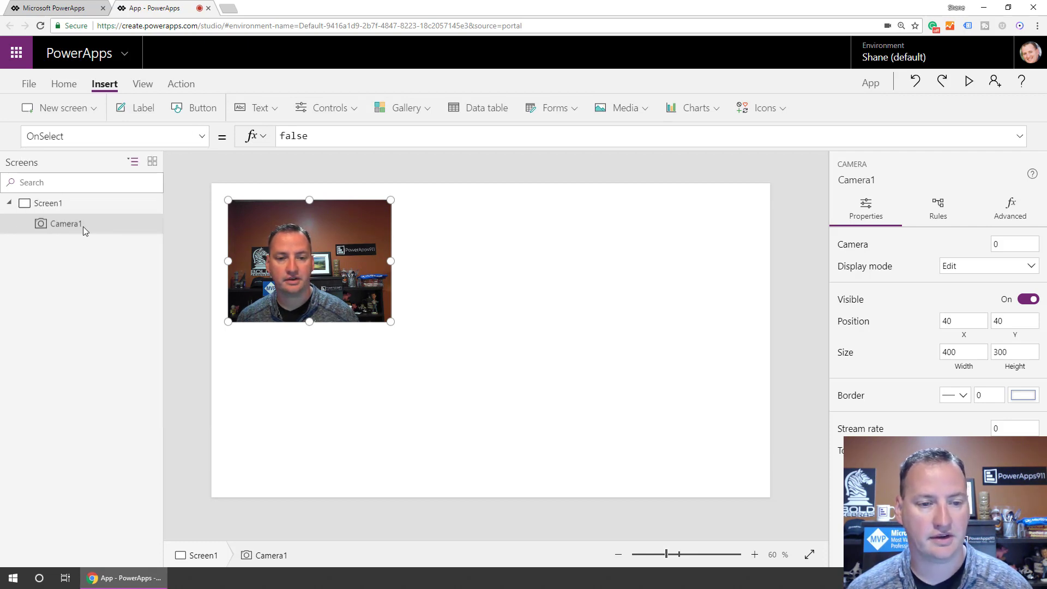
click(294, 137)
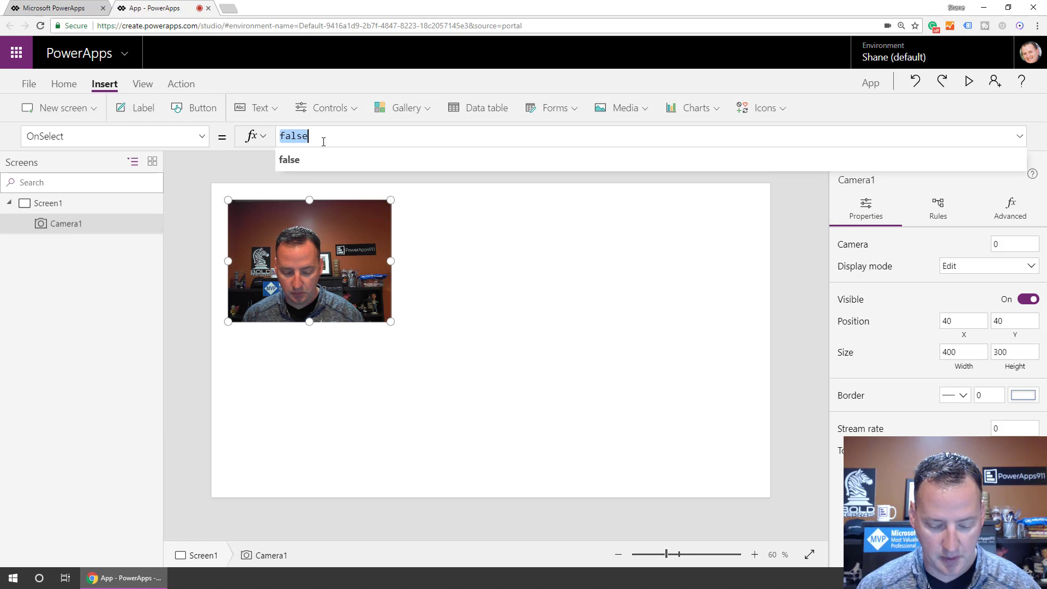
text(Collect()
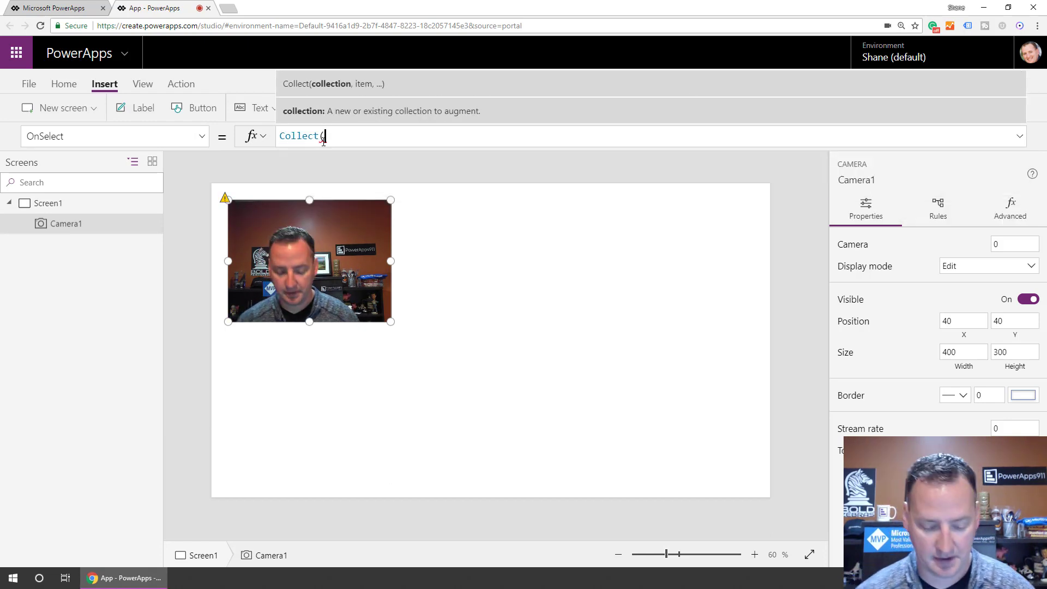
text(CameraPics,)
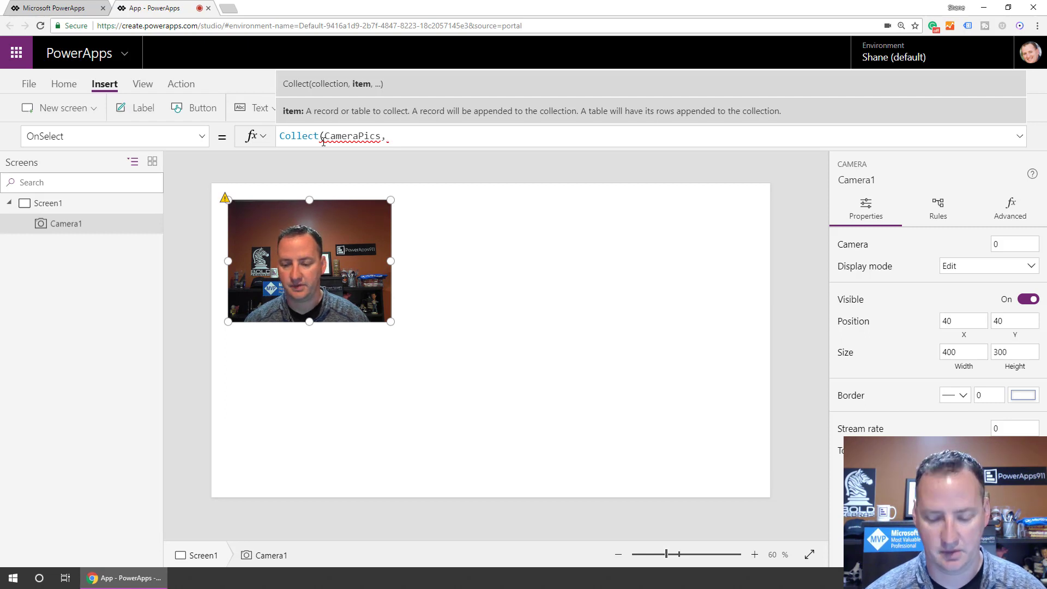
text({pi)
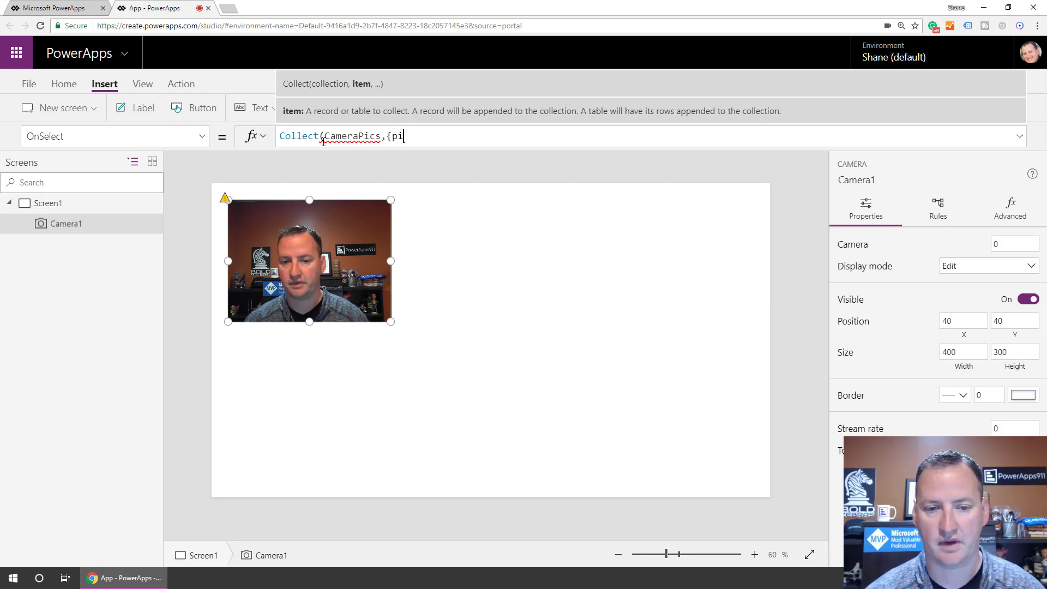
text(c:)
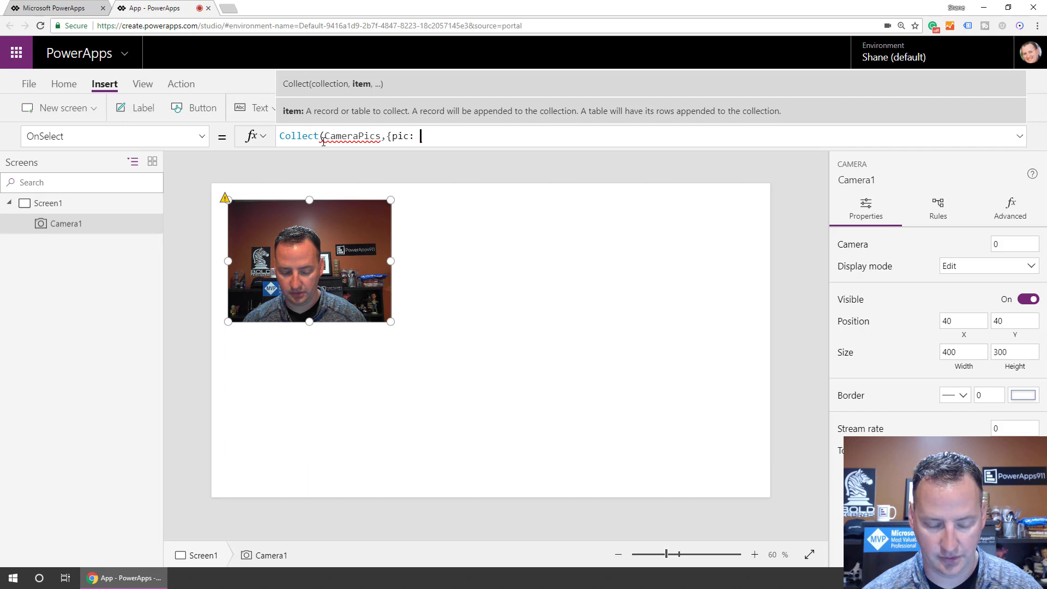
text(Camera1)
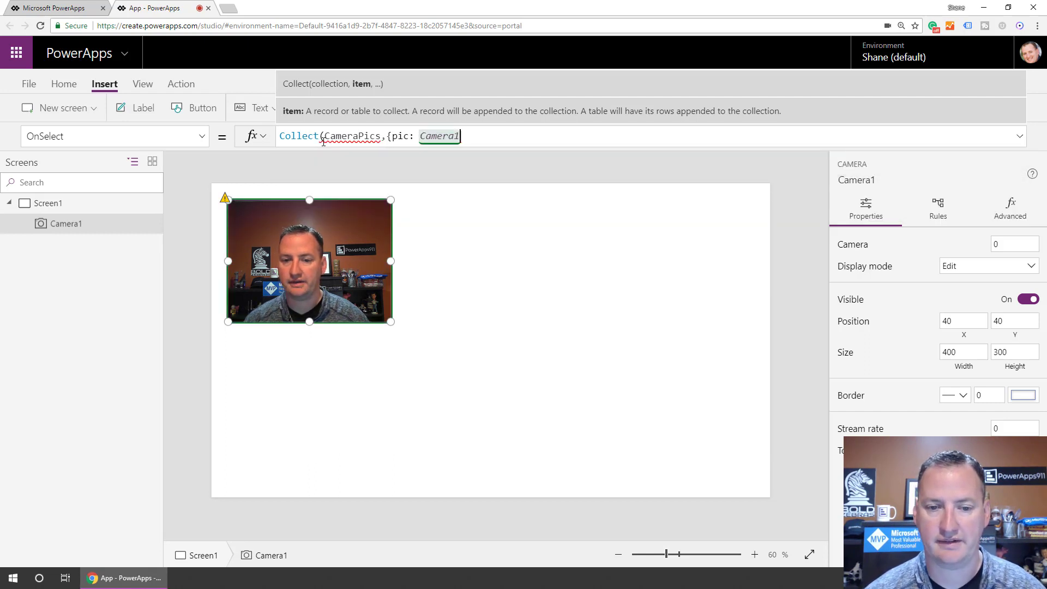
text(.)
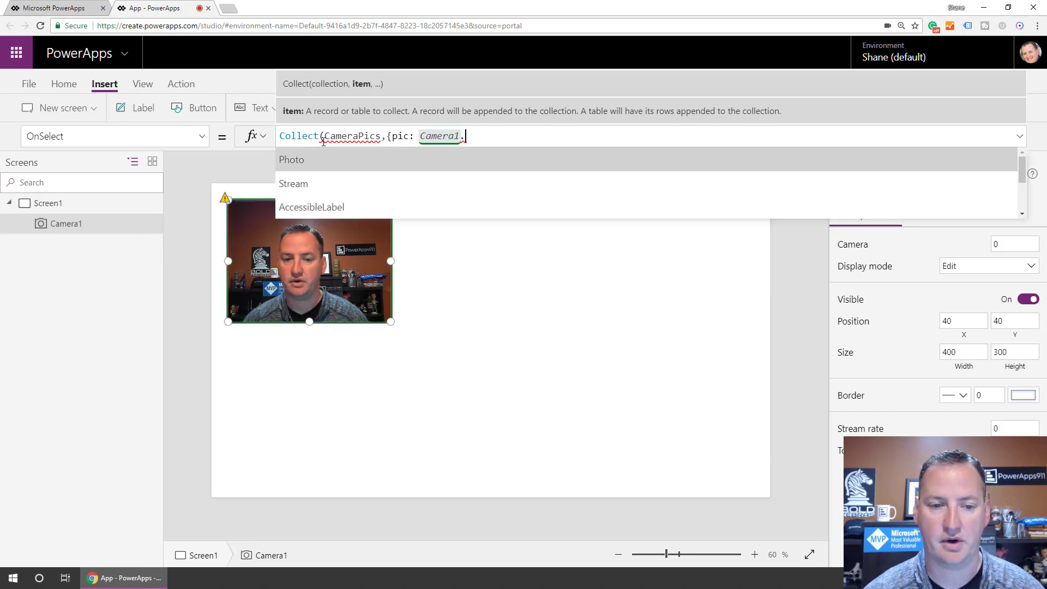
click(293, 159)
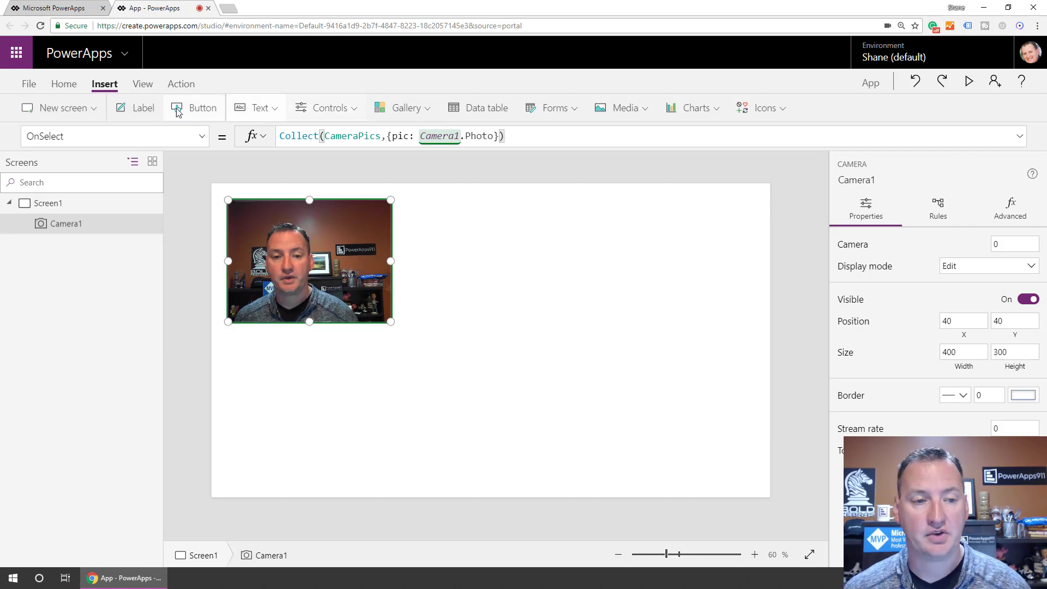
Step: Insert a button below the camera feed and label it Send Email
click(202, 108)
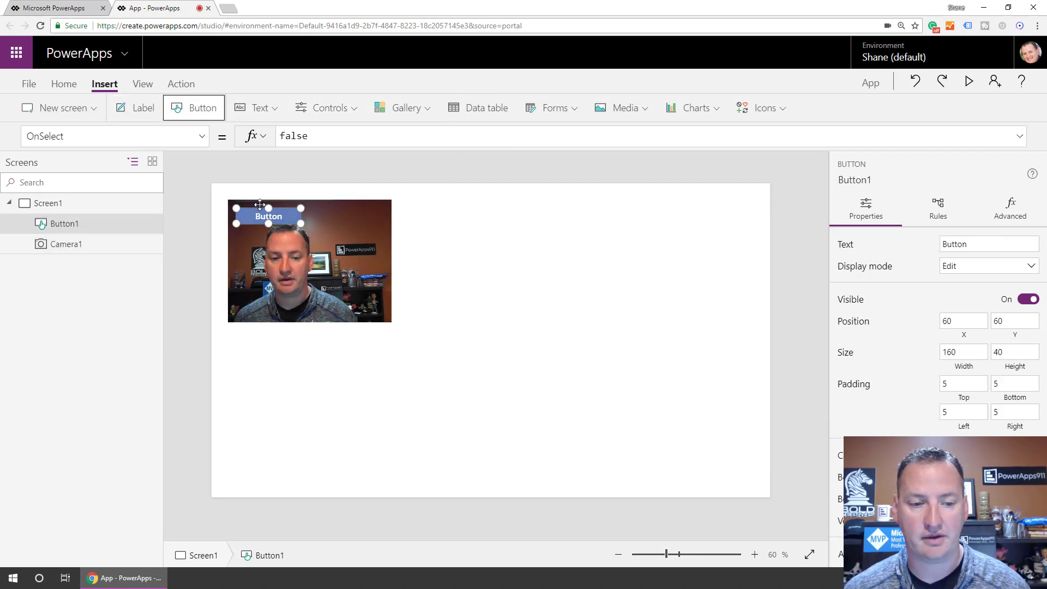
drag(269, 216, 270, 342)
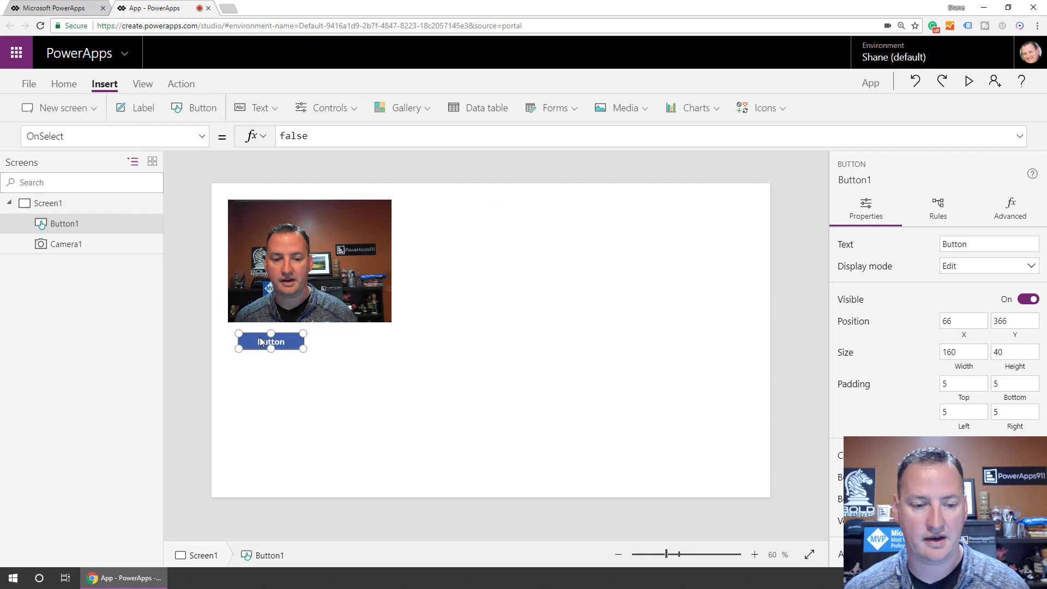
drag(271, 341, 273, 344)
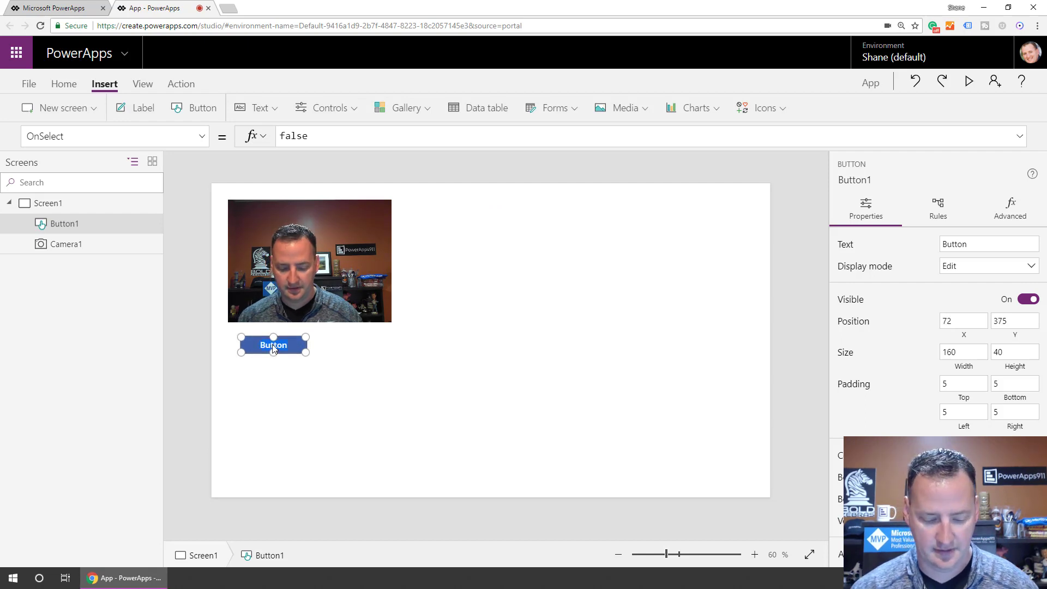
text(Send Email)
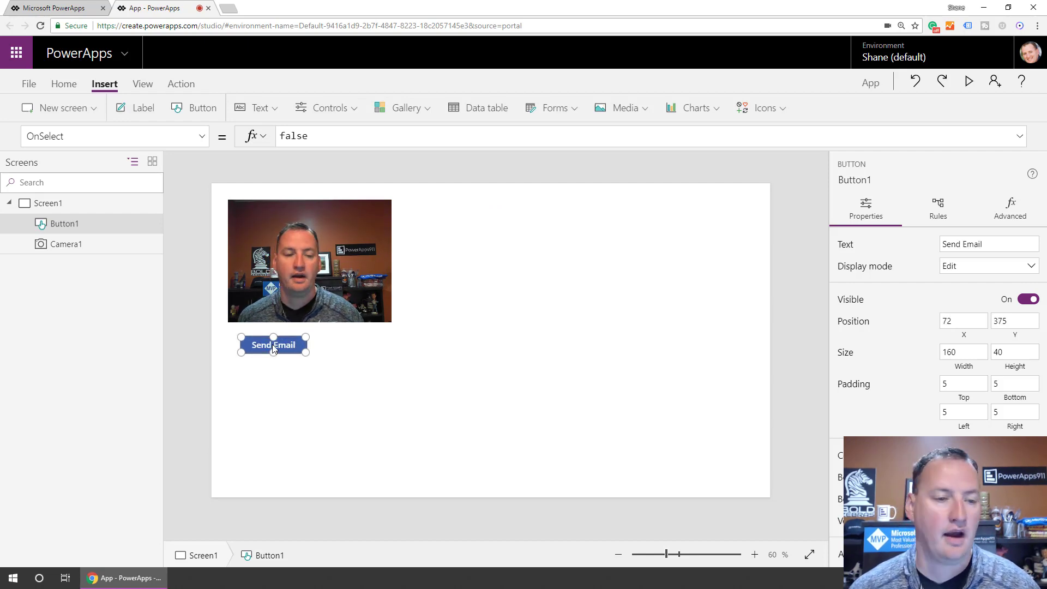
click(180, 84)
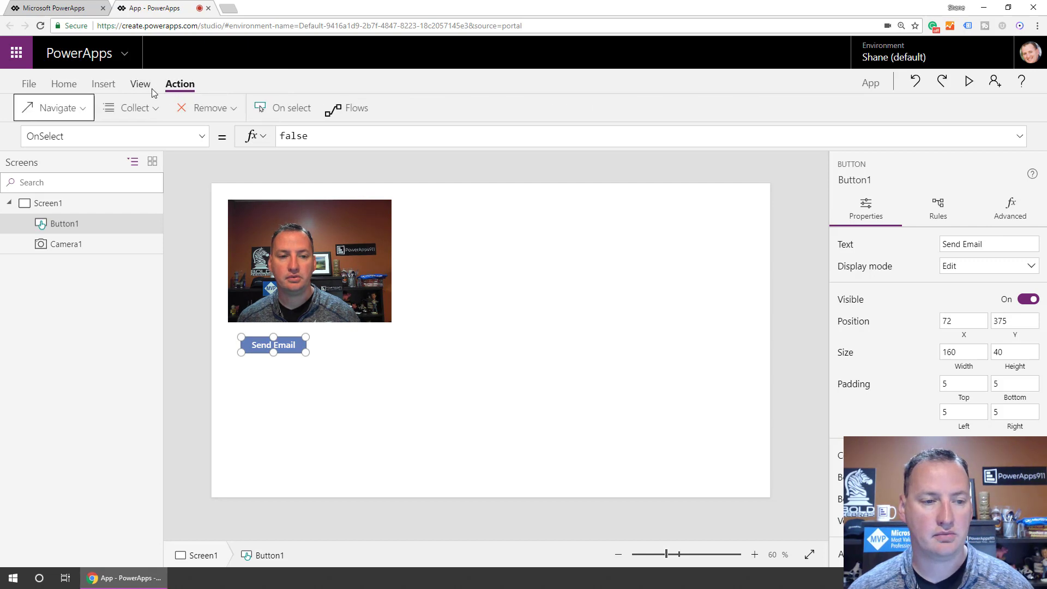
click(141, 84)
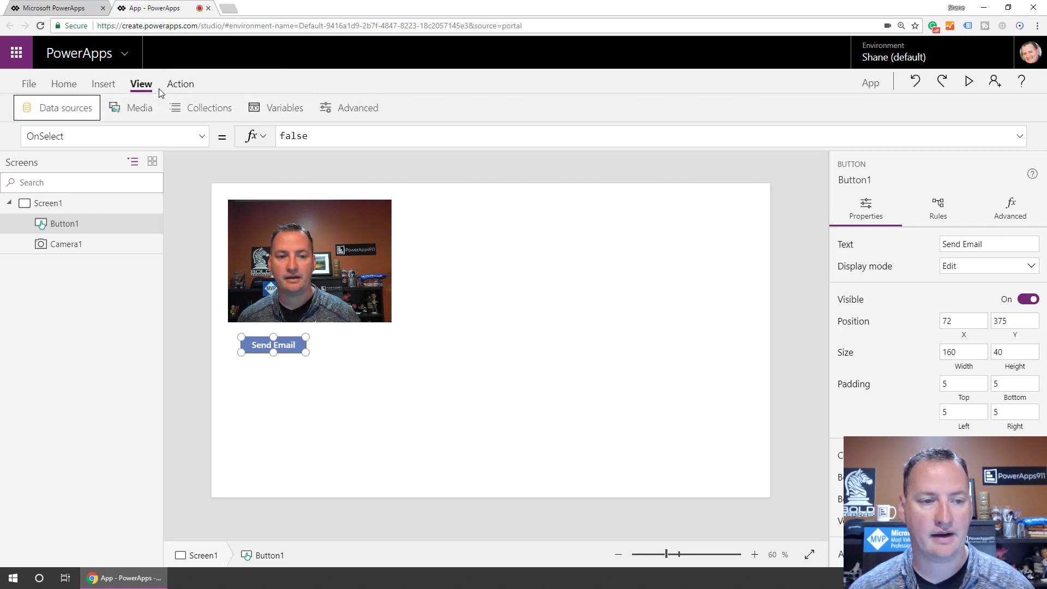
Step: Add the Office 365 Outlook connection as a data source and close the Data pane
click(66, 108)
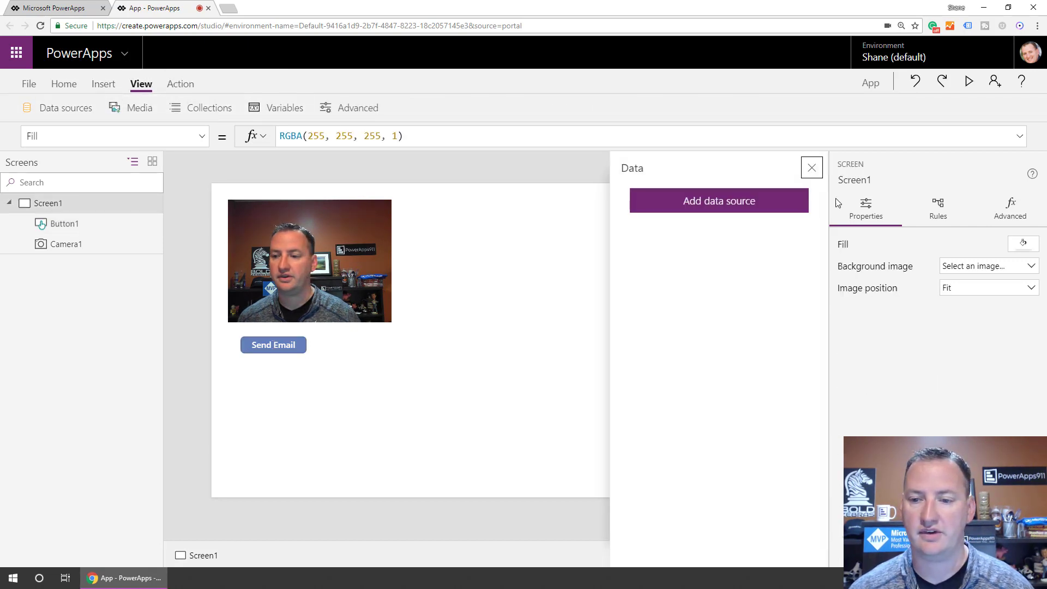
click(719, 201)
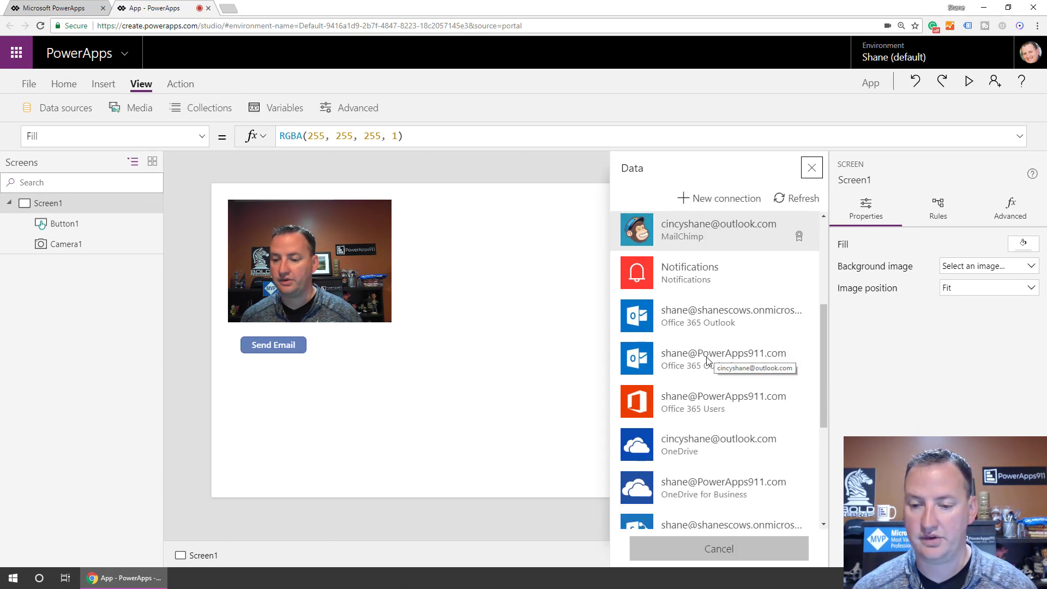
mouse_move(714, 315)
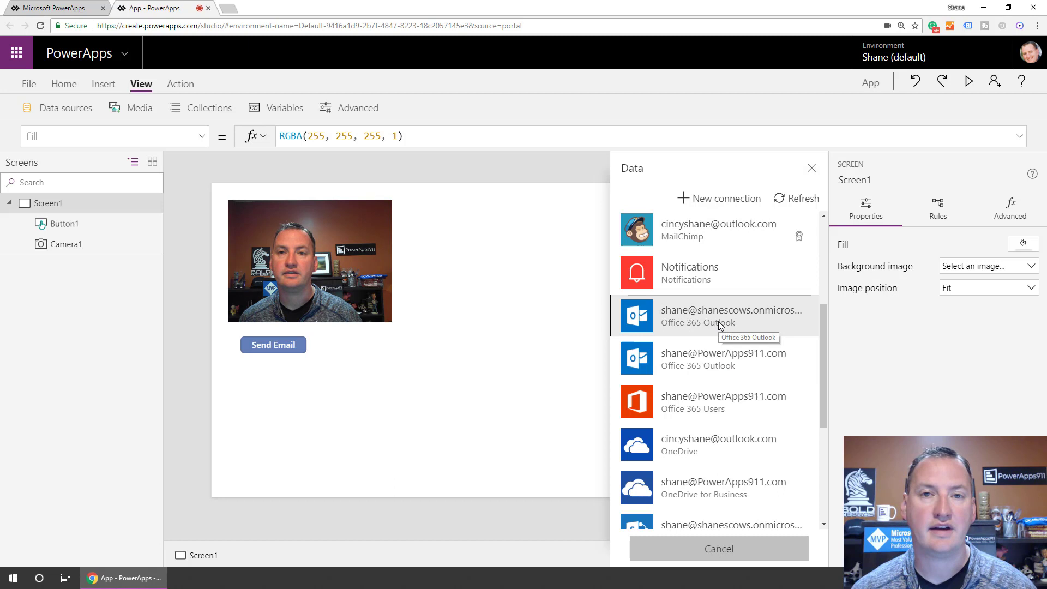
click(715, 316)
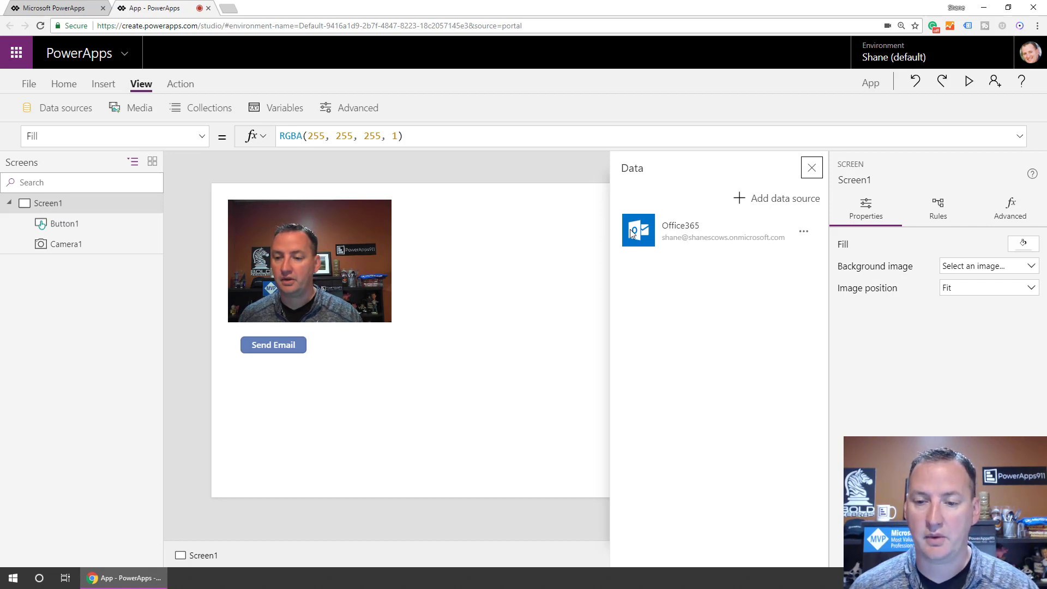
click(811, 168)
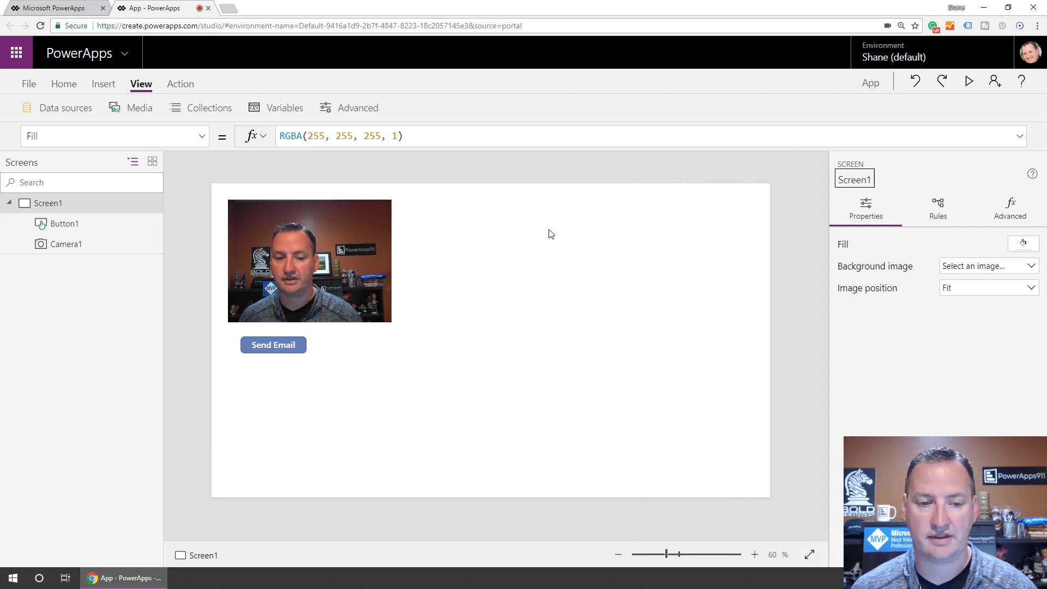
click(273, 345)
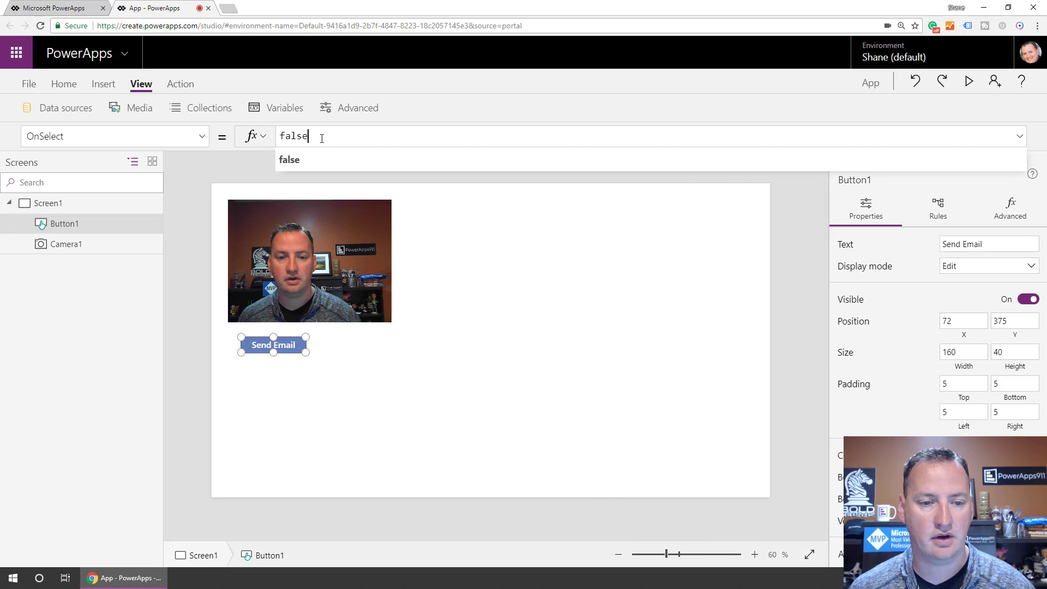
text(Off)
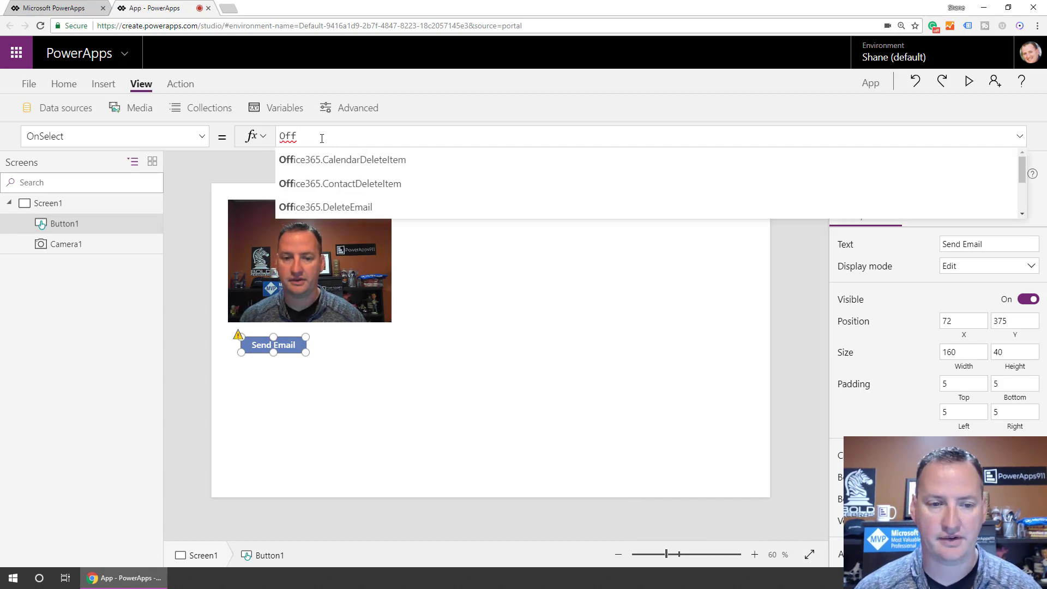
text(Office365.sen)
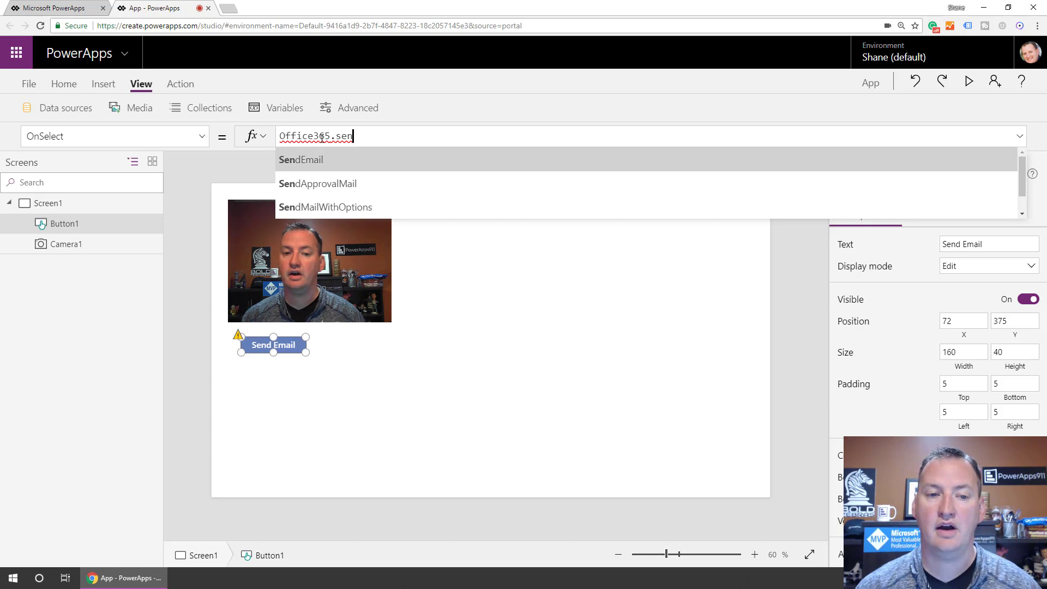
click(301, 159)
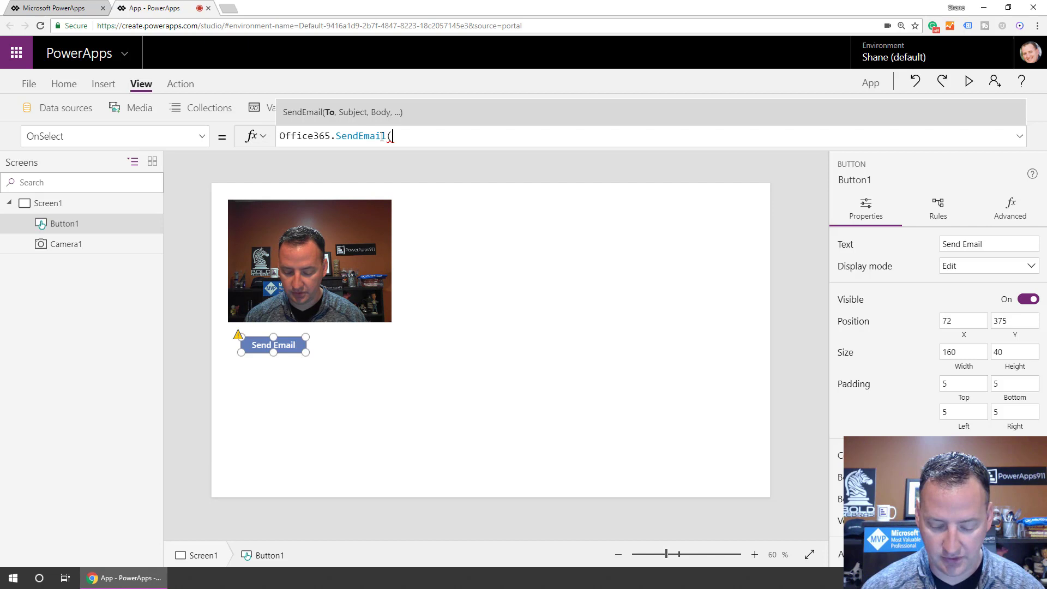
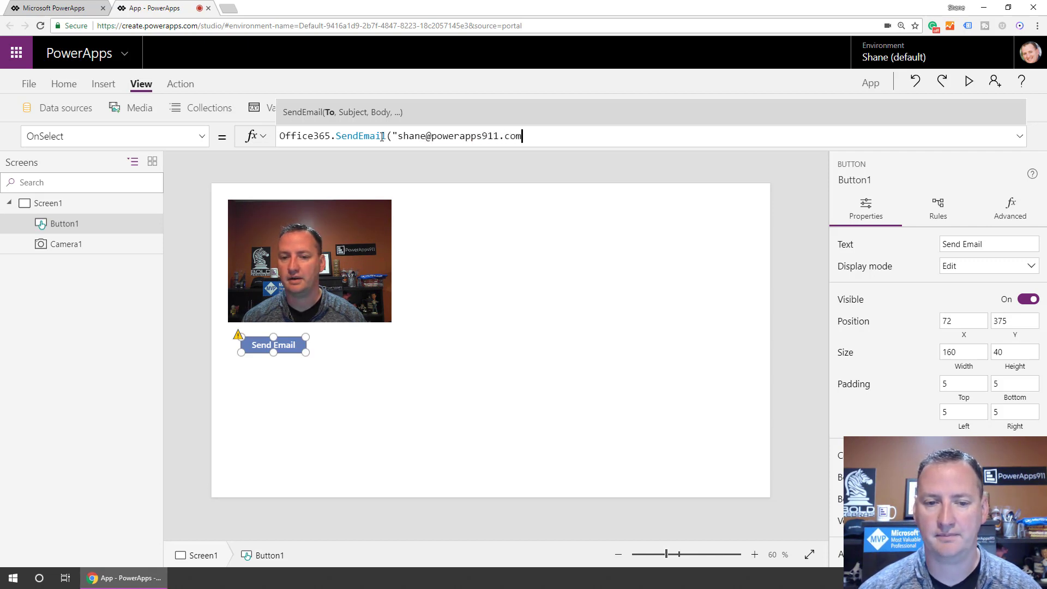
text(",)
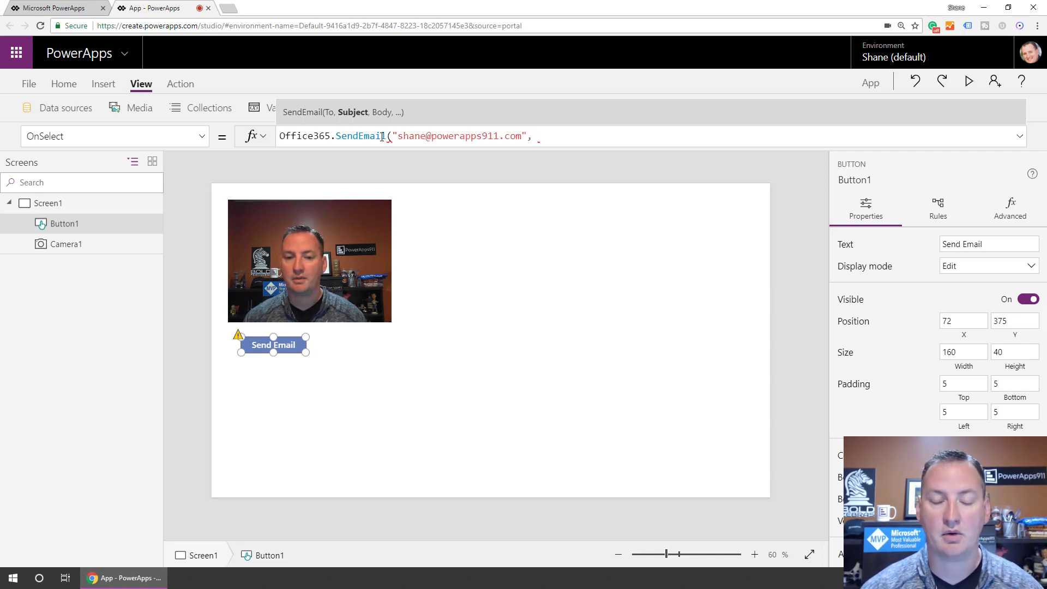
Step: Add subject "Sending you pictures" and body "Did it work?" to the SendEmail formula
text(")
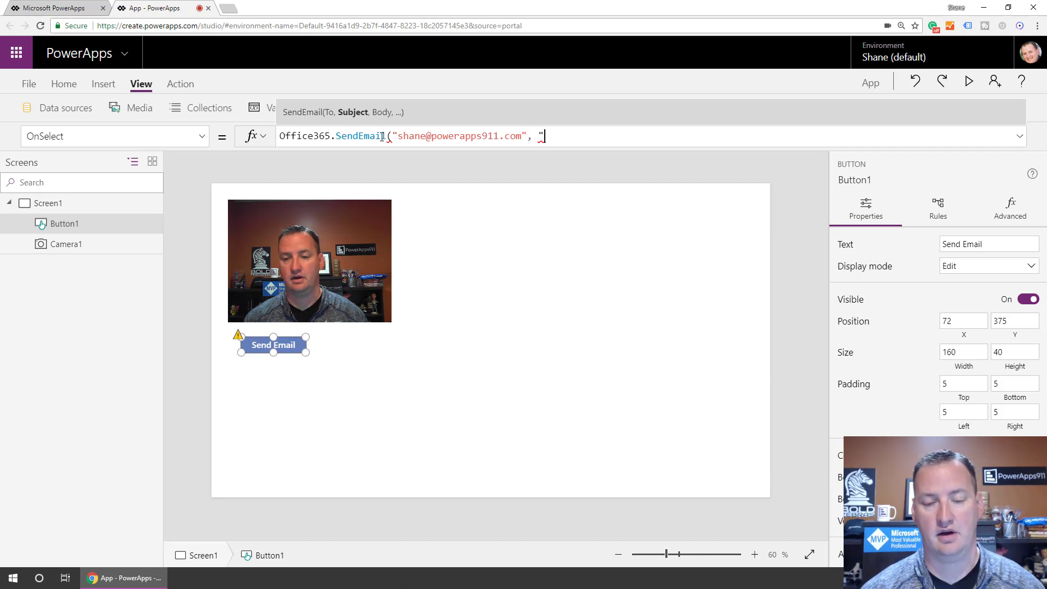
text(Sending you)
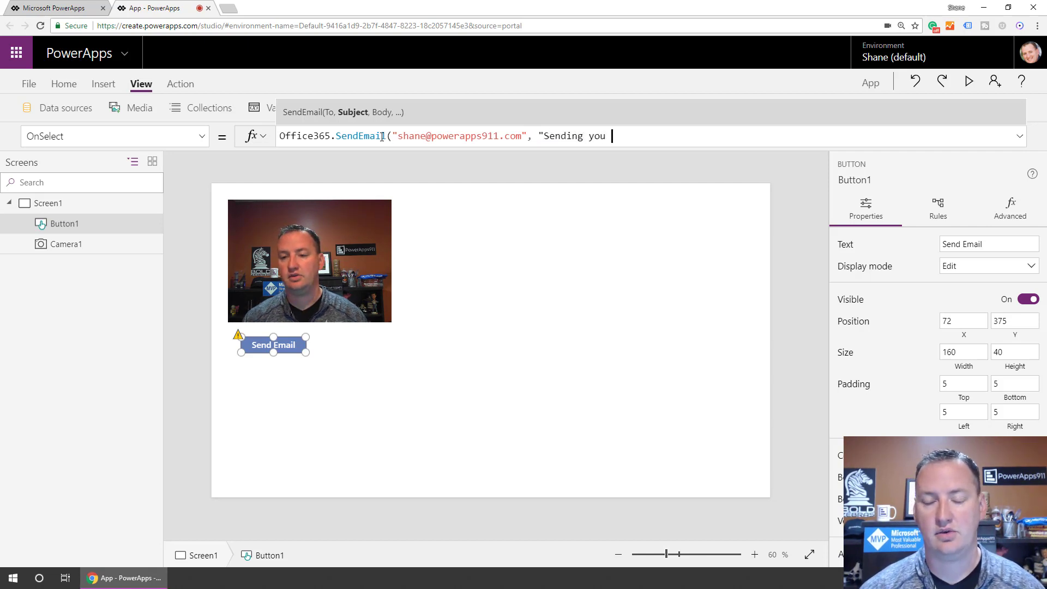
text(pictures", "Did it)
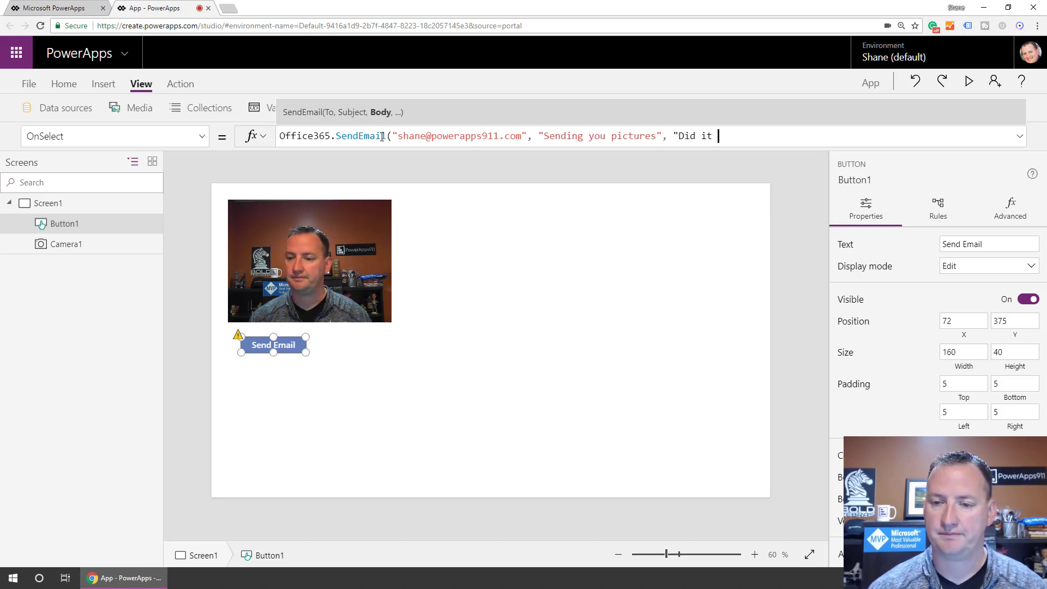
text(work?")
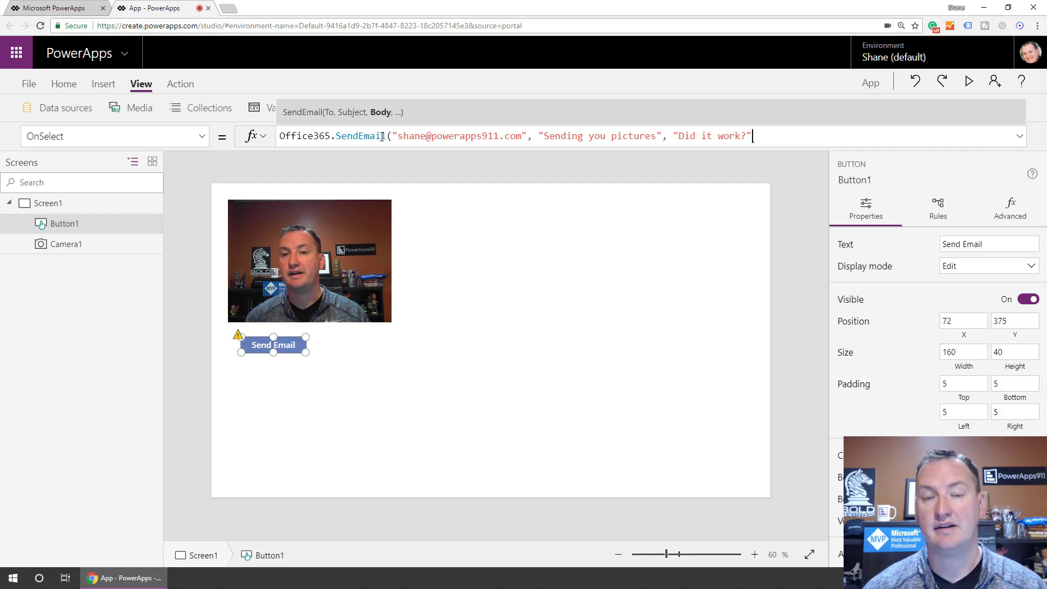
text(,)
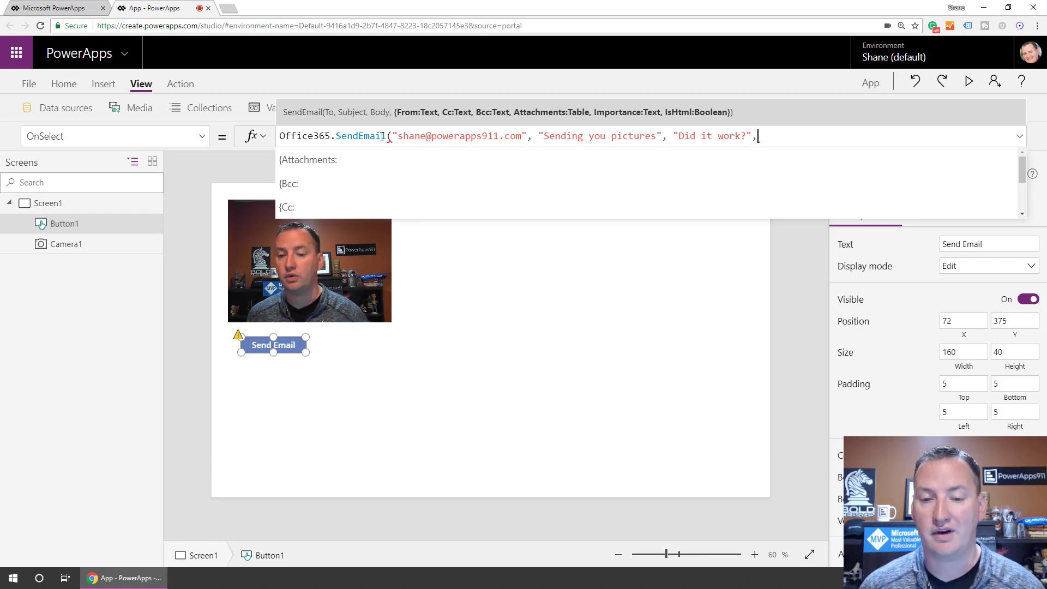
Step: Attach First(CameraPics).picture as pic.jpg via an Attachments table and commit the formula
text(Attachments:)
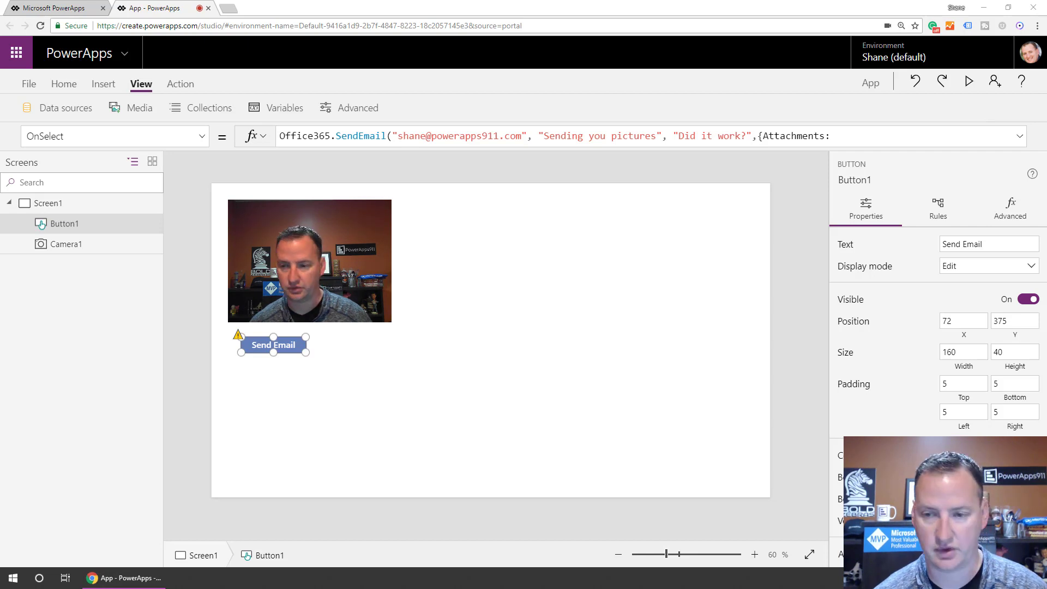
click(830, 137)
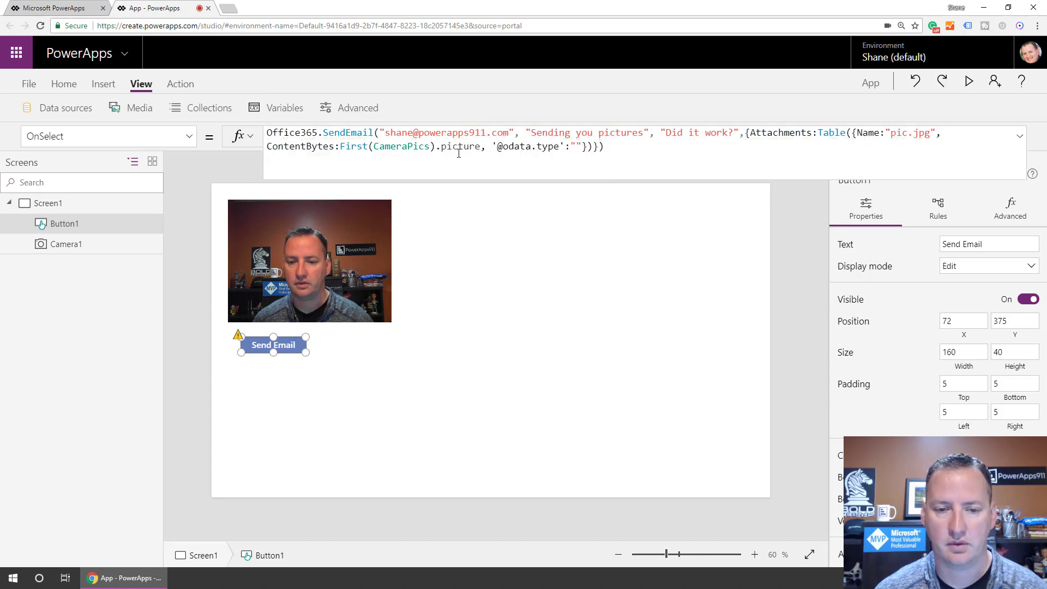
key(BackSpace)
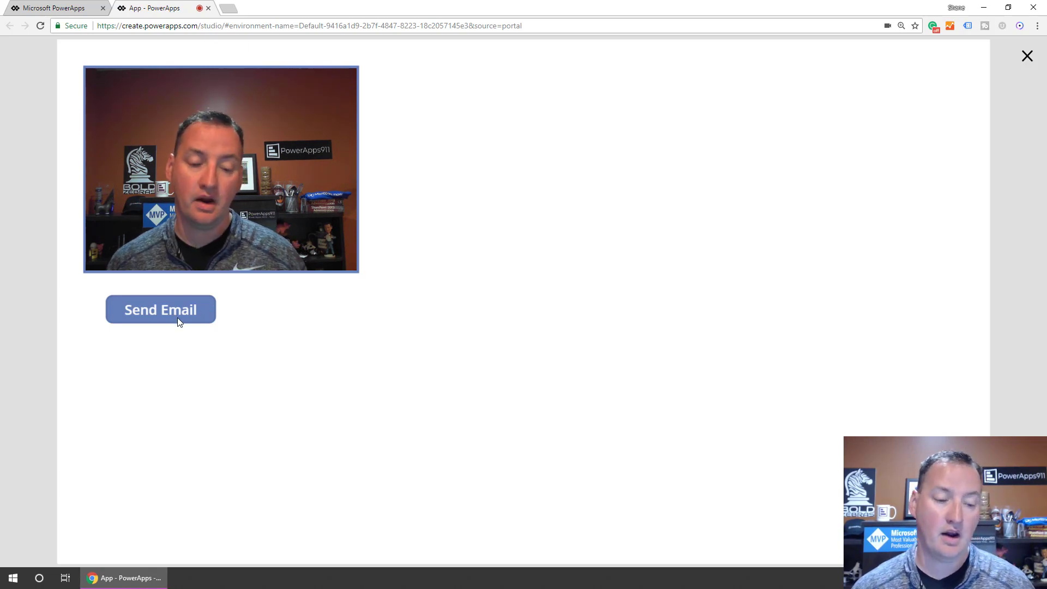
Step: Send a test email from the running app preview using the Send Email button
click(160, 309)
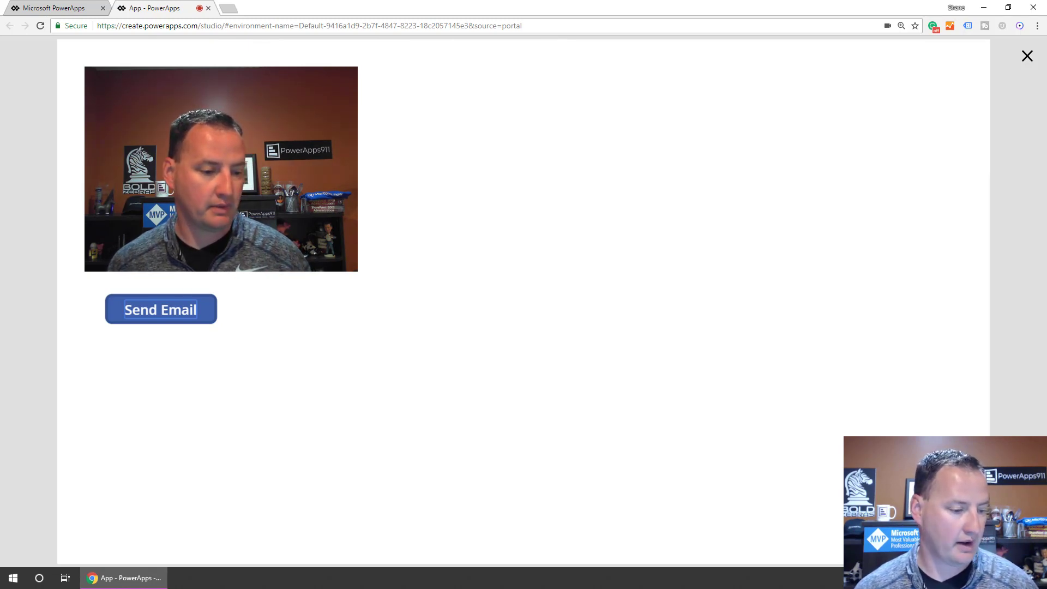
click(161, 309)
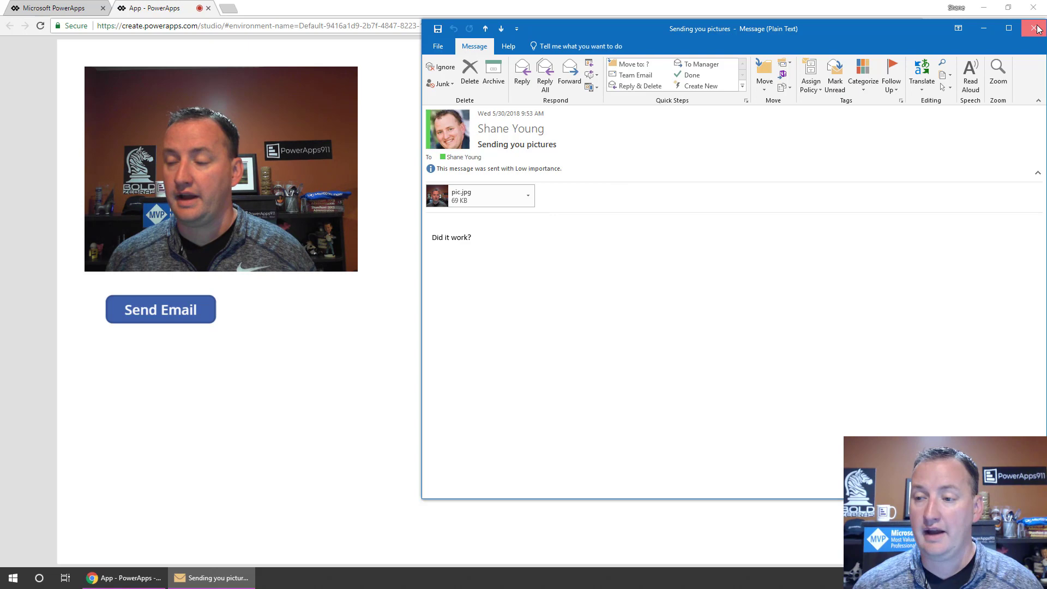
Step: Close the received "Sending you pictures" message after checking its pic.jpg attachment
click(1038, 28)
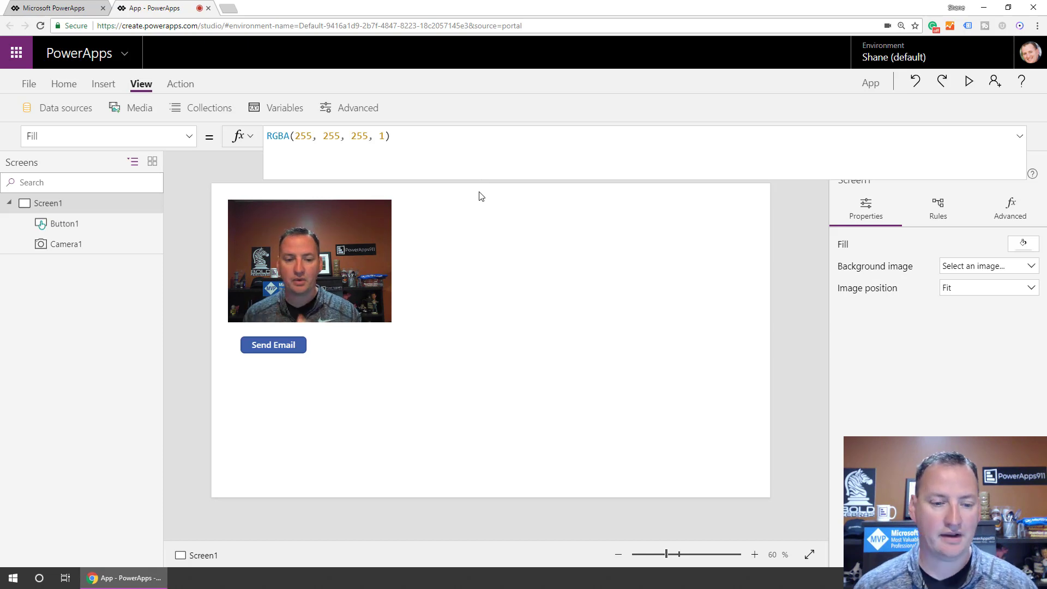
Step: Select the Send Email button back in the Studio editor
click(273, 345)
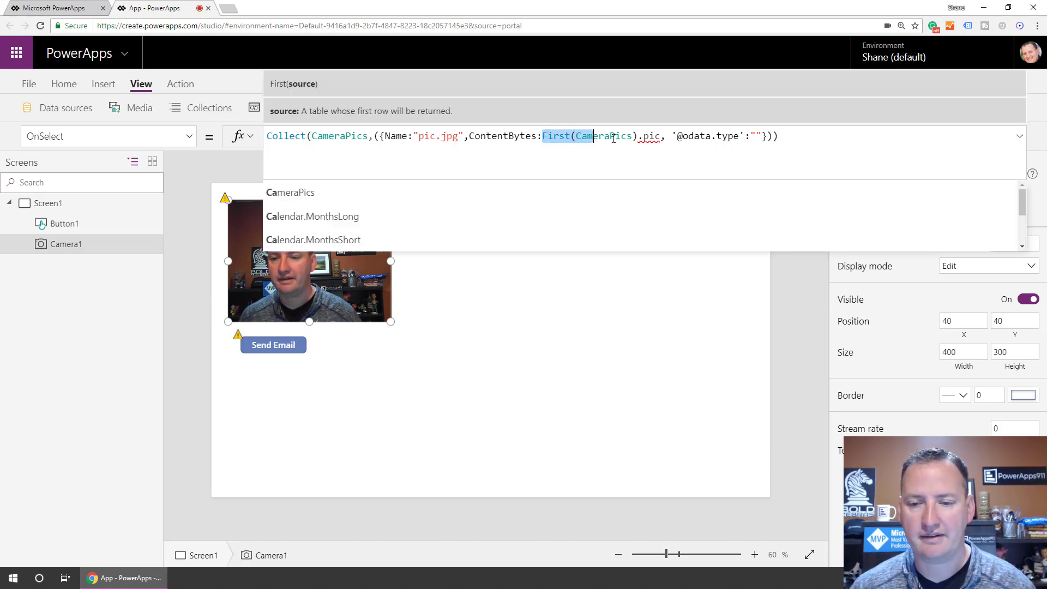
Step: Replace First(CameraPics).pic with Camera1.Photo so ContentBytes comes straight from the camera
key(Delete)
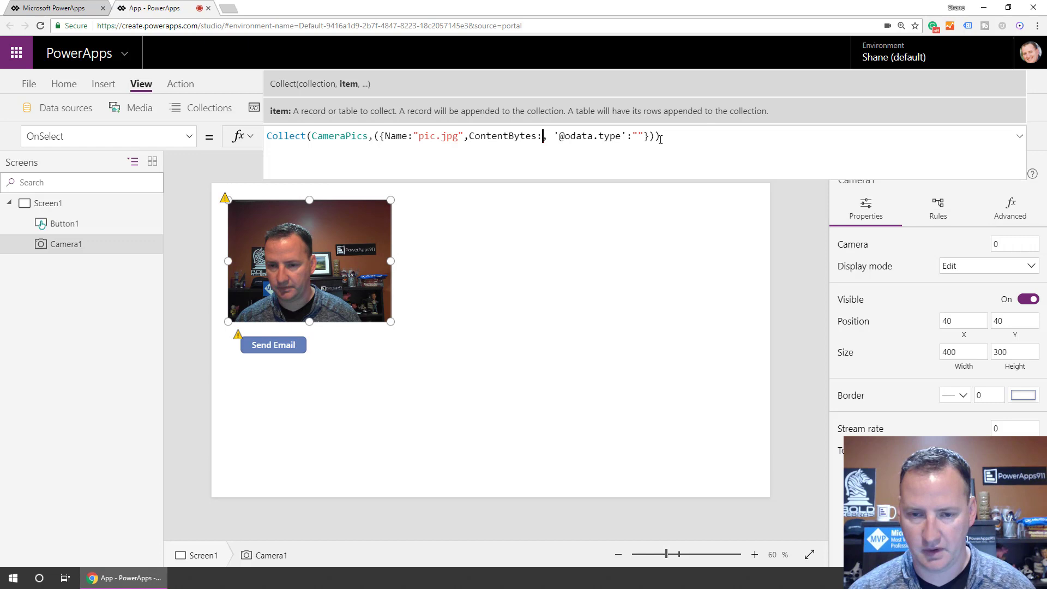
text(ca)
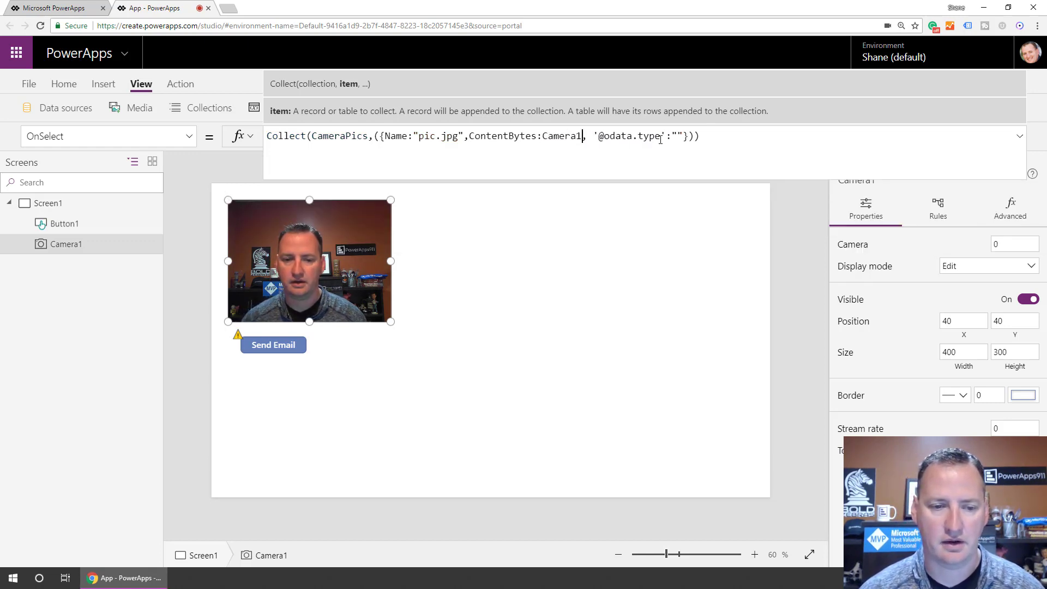
text(ph)
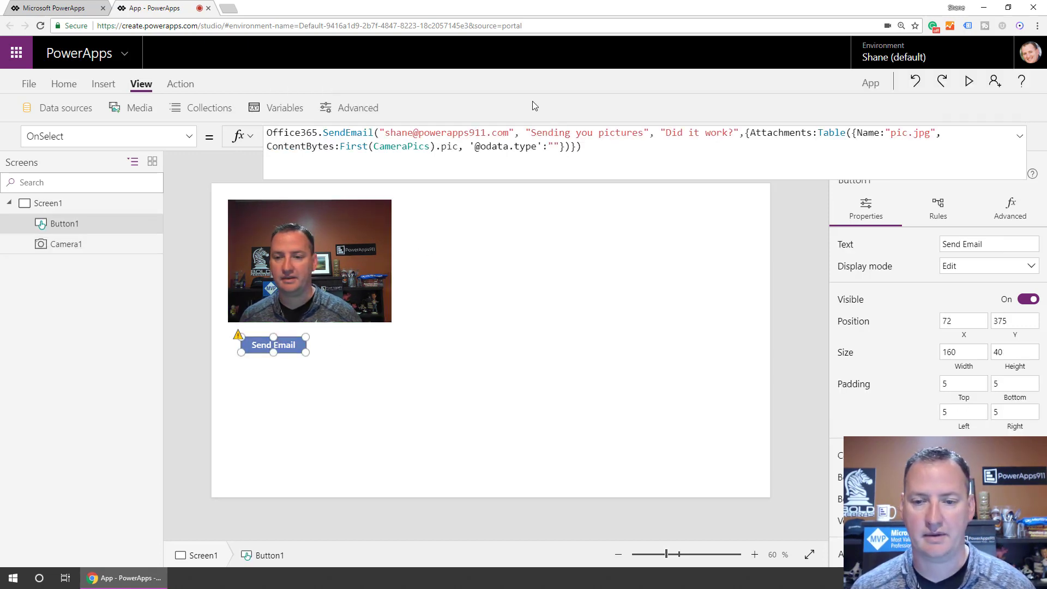
Step: Set the email's Attachments to the whole CameraPics collection via IntelliSense
click(832, 132)
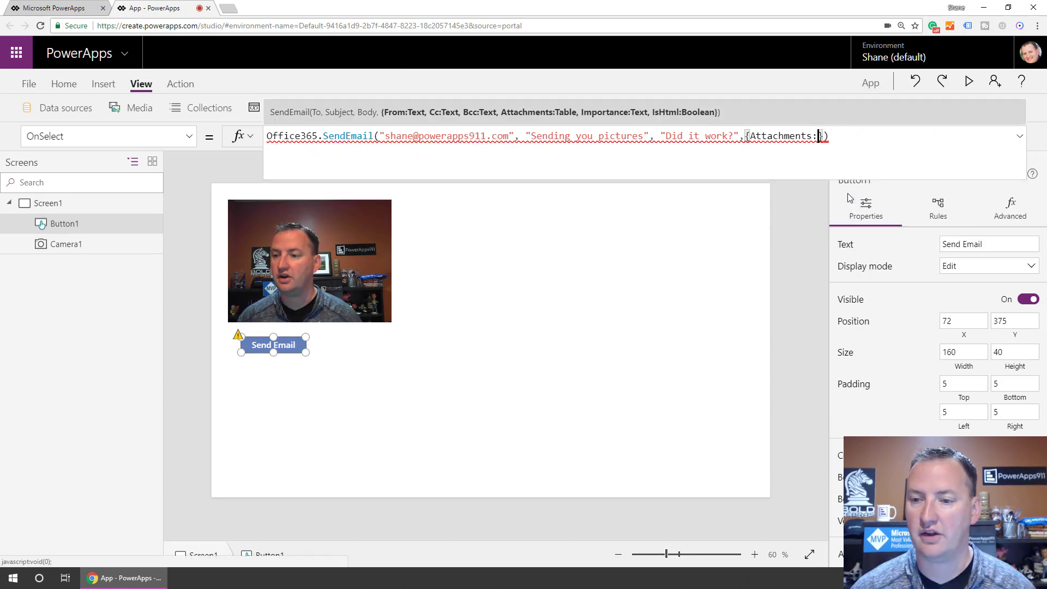
text(C)
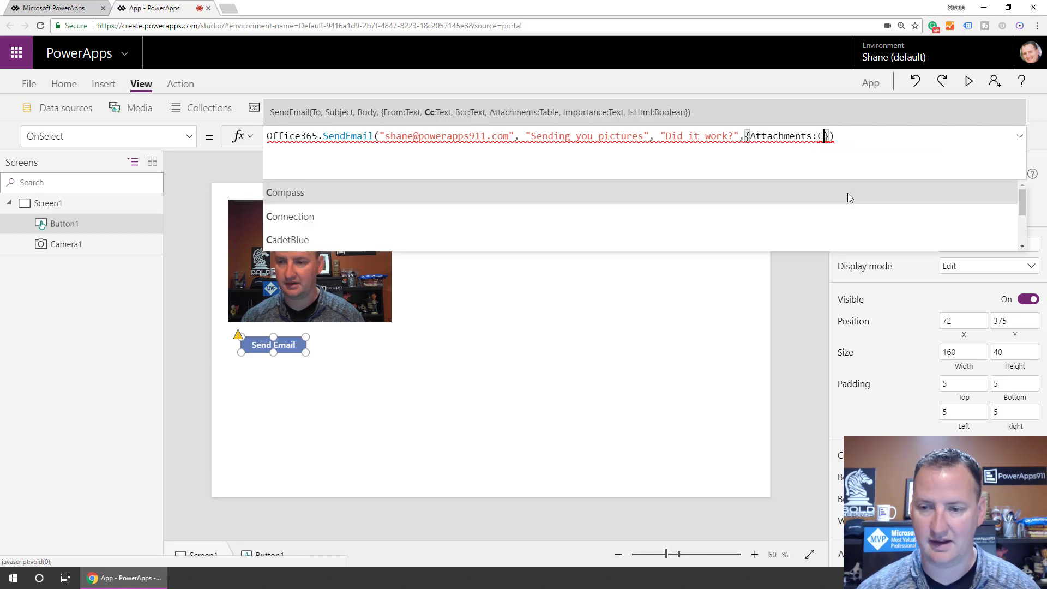
text(ame)
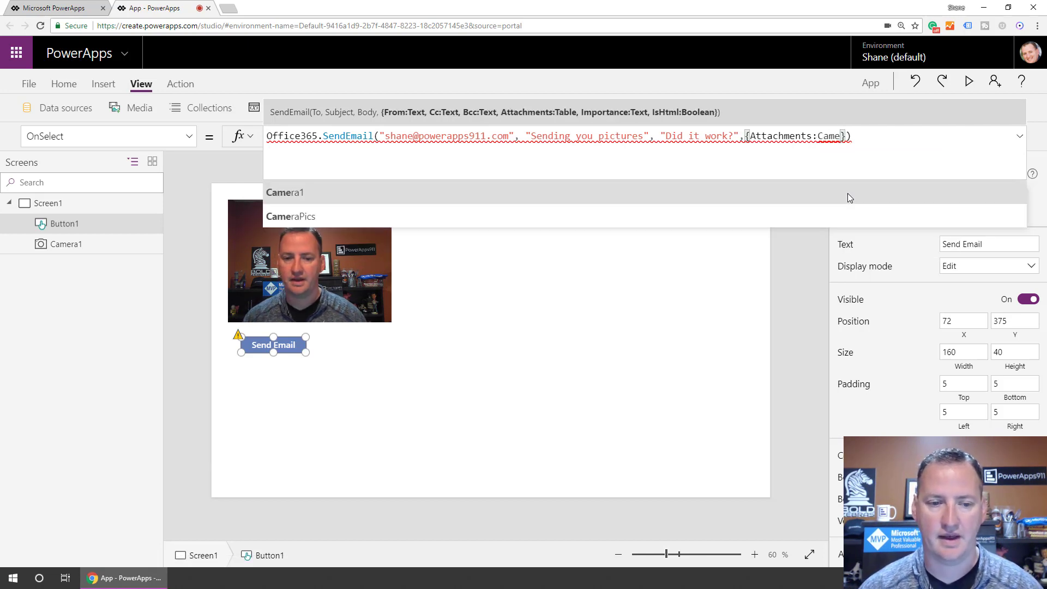
click(290, 216)
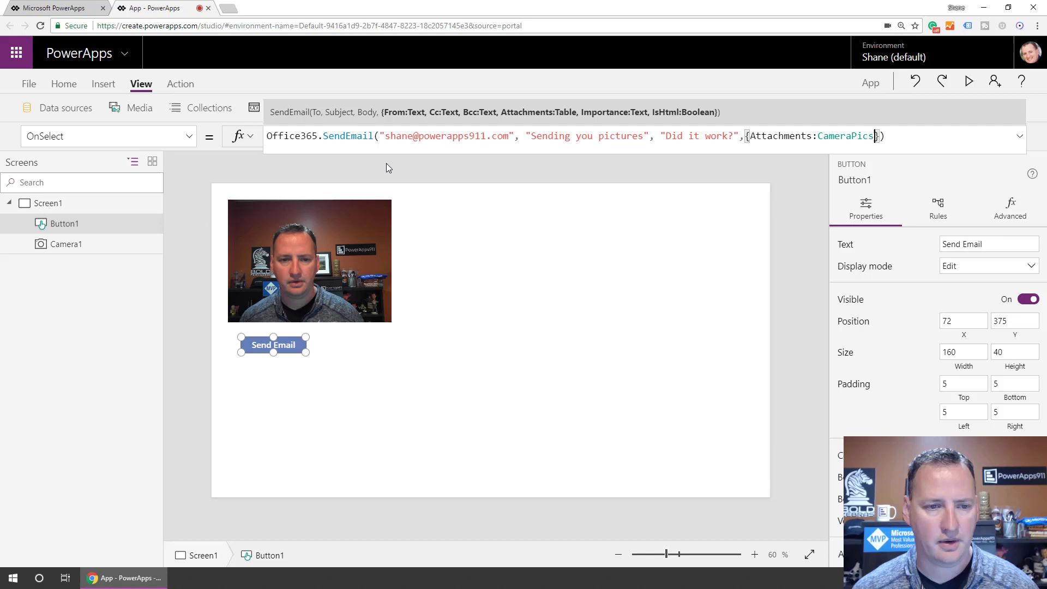
click(105, 84)
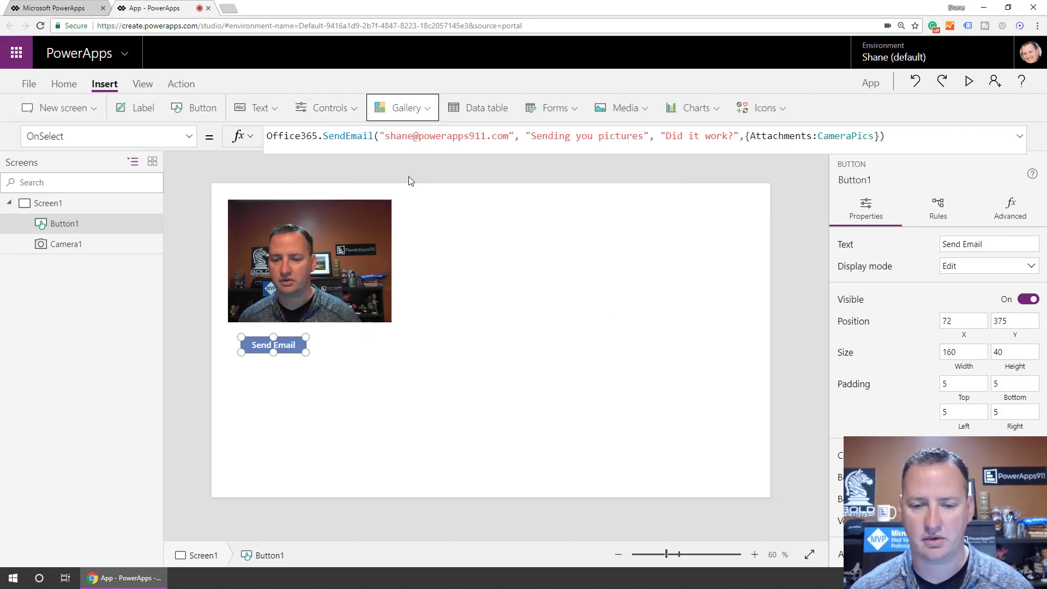
Step: Insert a vertical gallery bound to CameraPics, listing the captured pic.jpg thumbnails
click(401, 108)
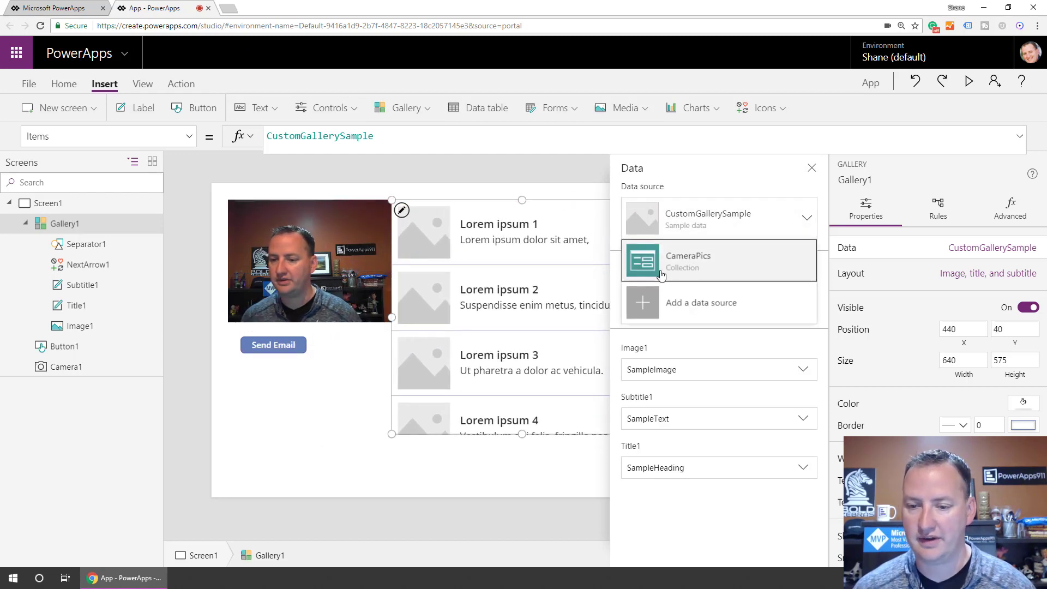
click(688, 260)
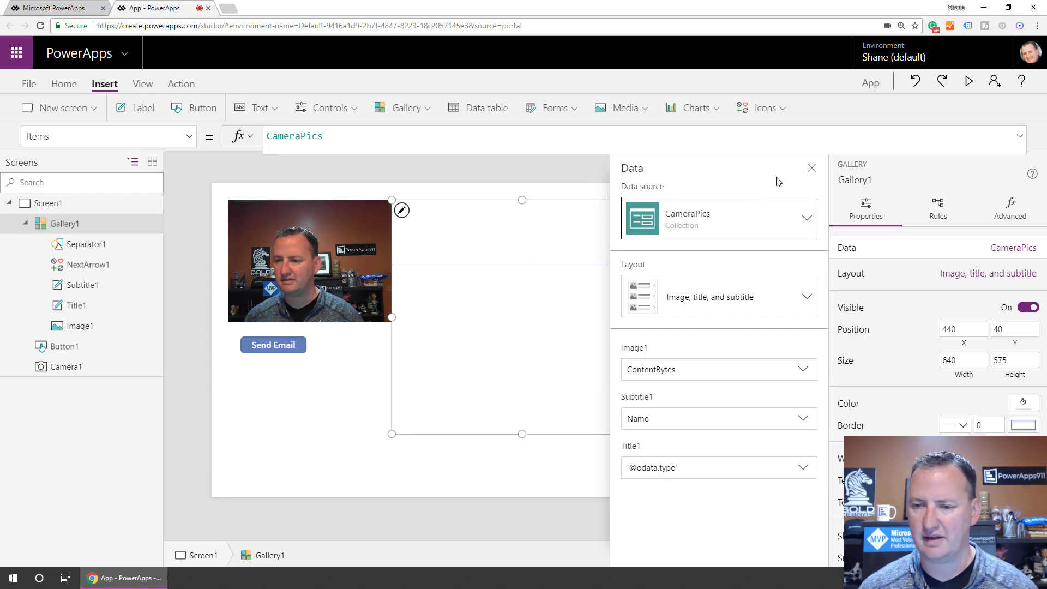
click(969, 81)
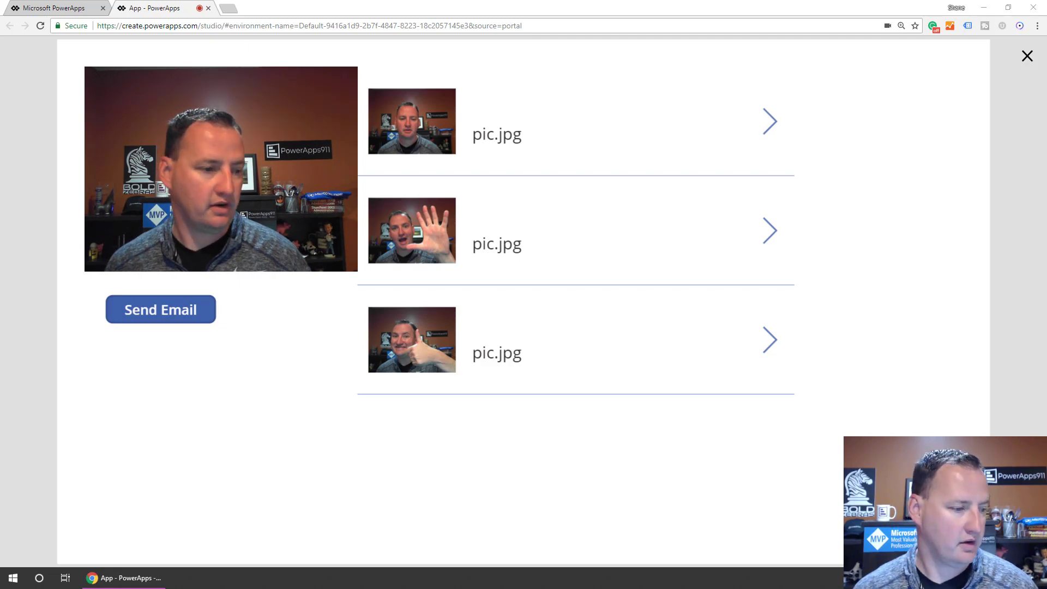
Step: Send the three captured photos by email and confirm three pic.jpg attachments in Outlook
click(160, 308)
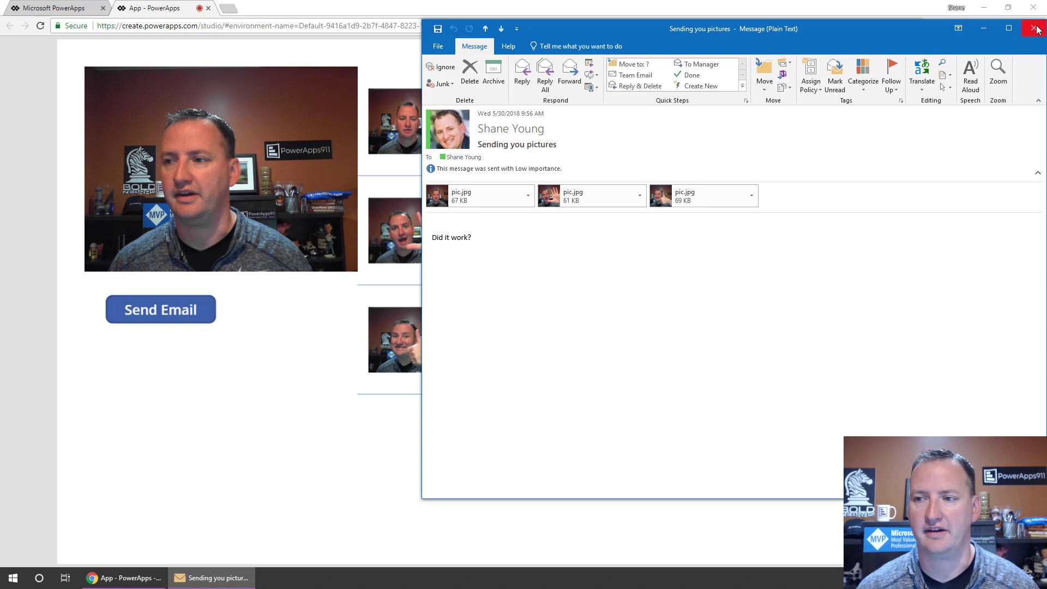
click(1037, 28)
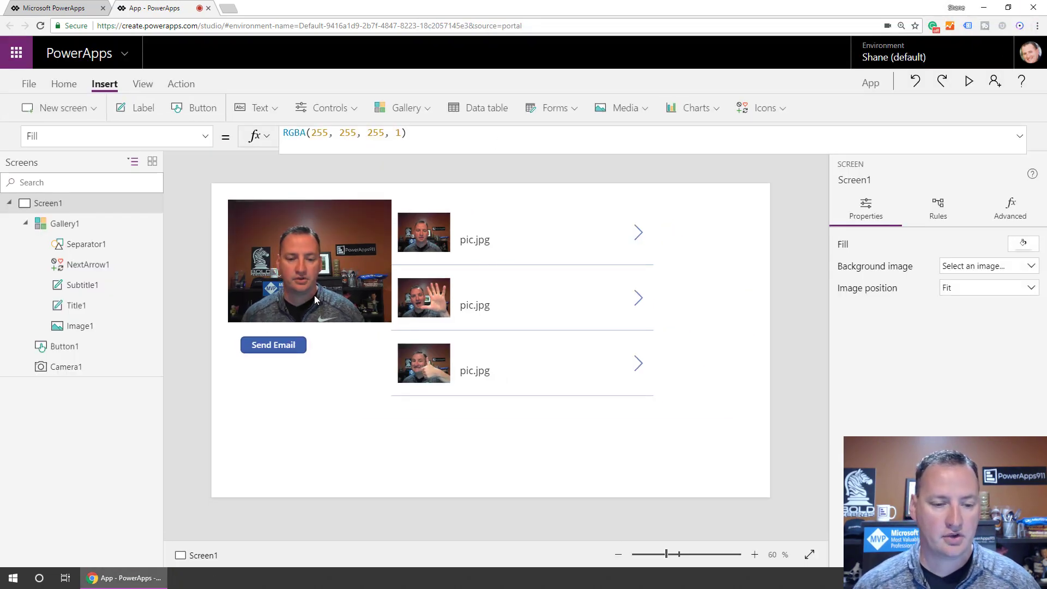
Step: Start Camera1's OnSelect with UpdateContext({counter: counter+1})
click(309, 260)
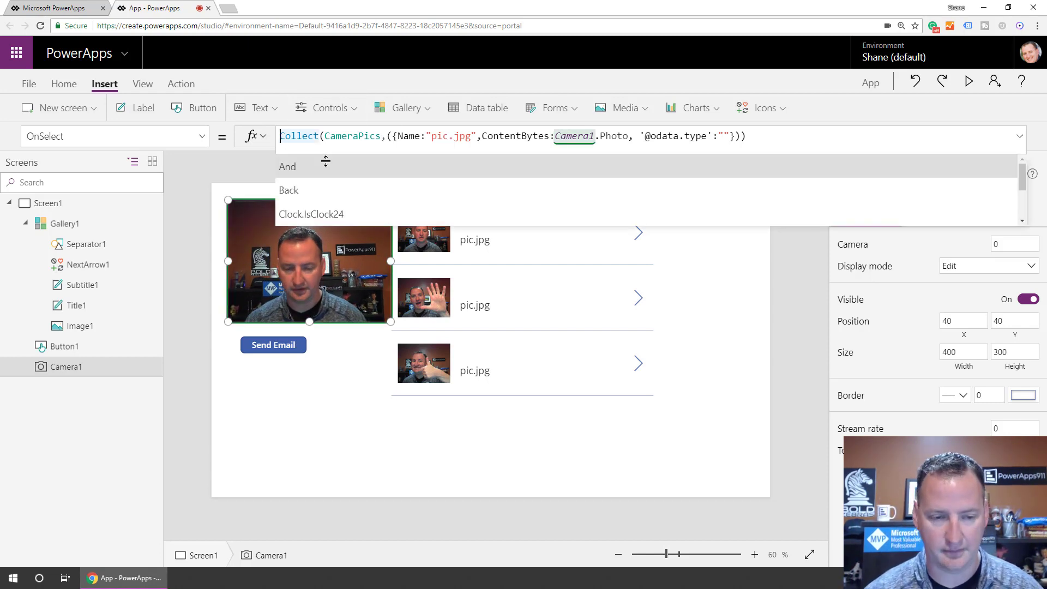
text(UpdateContext()
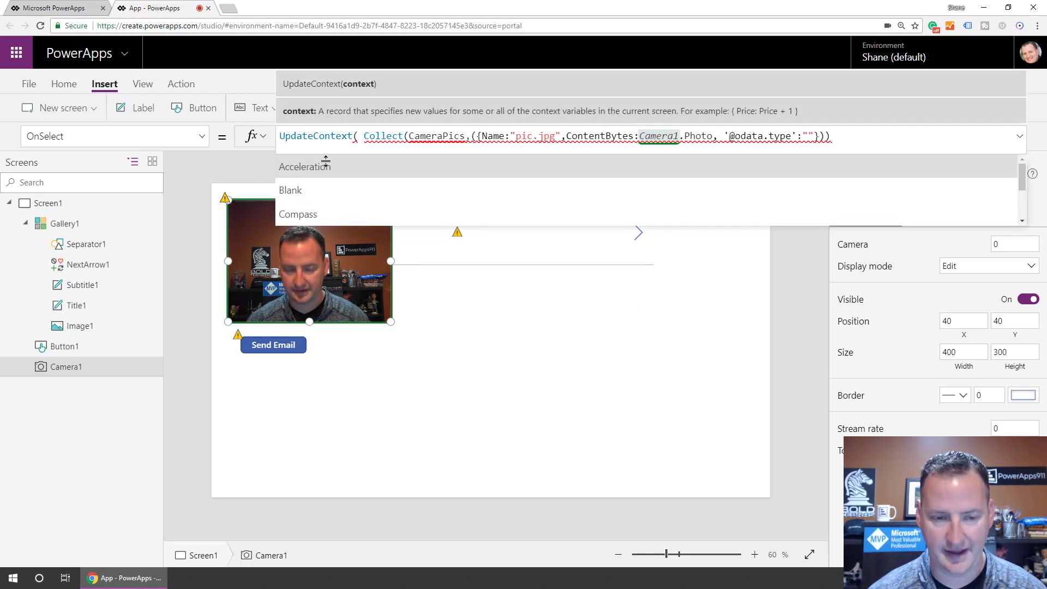
text(count:)
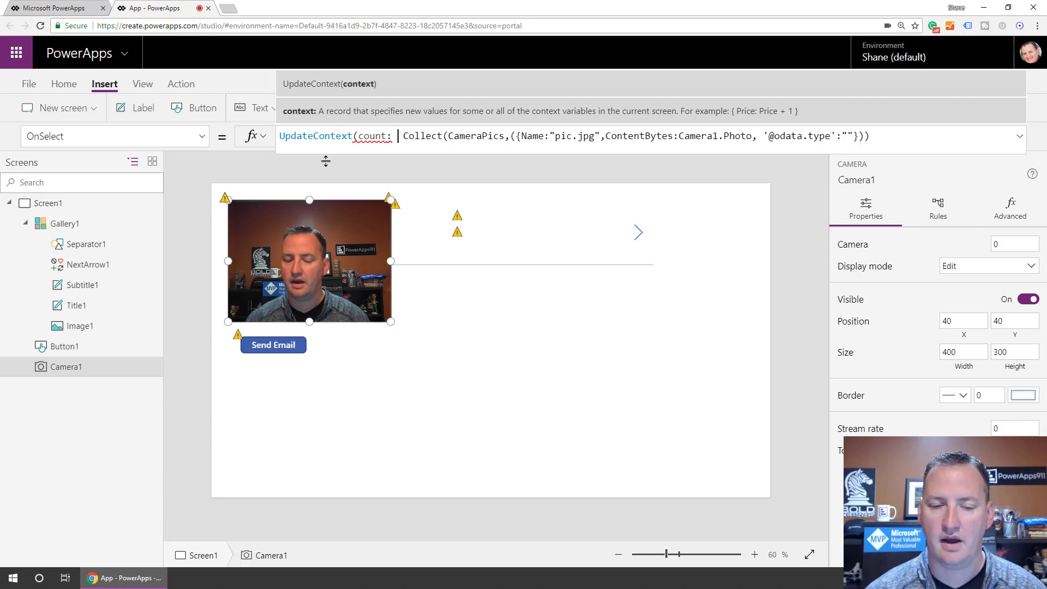
text(er)
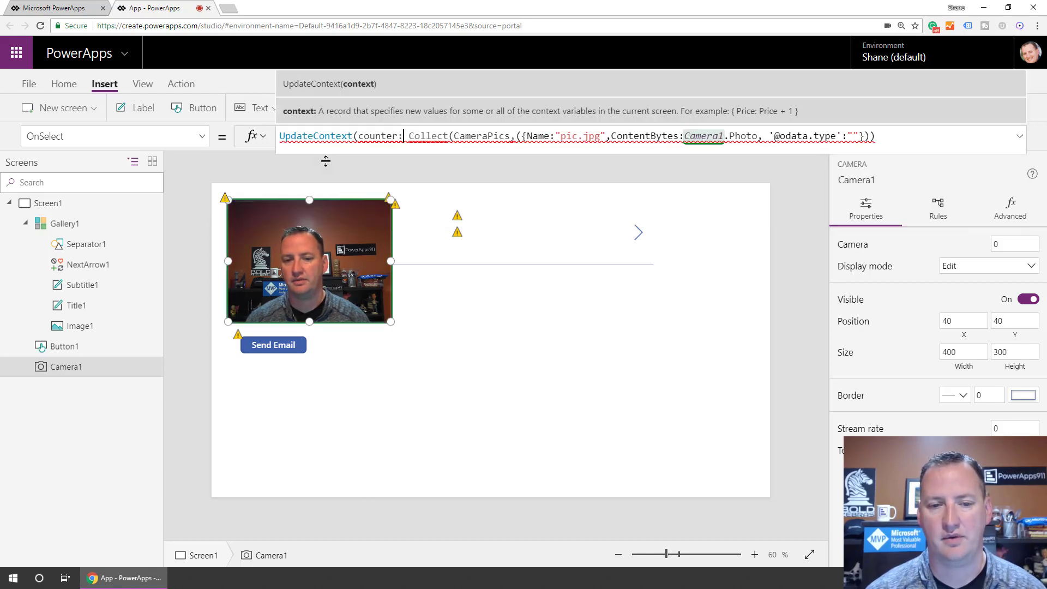
text(c)
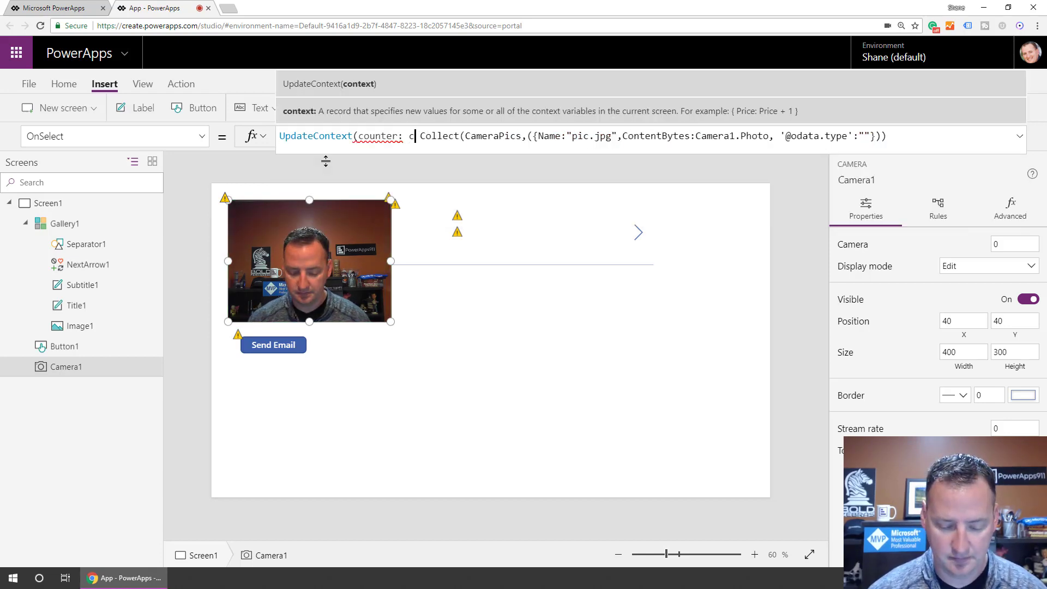
text(ounter)
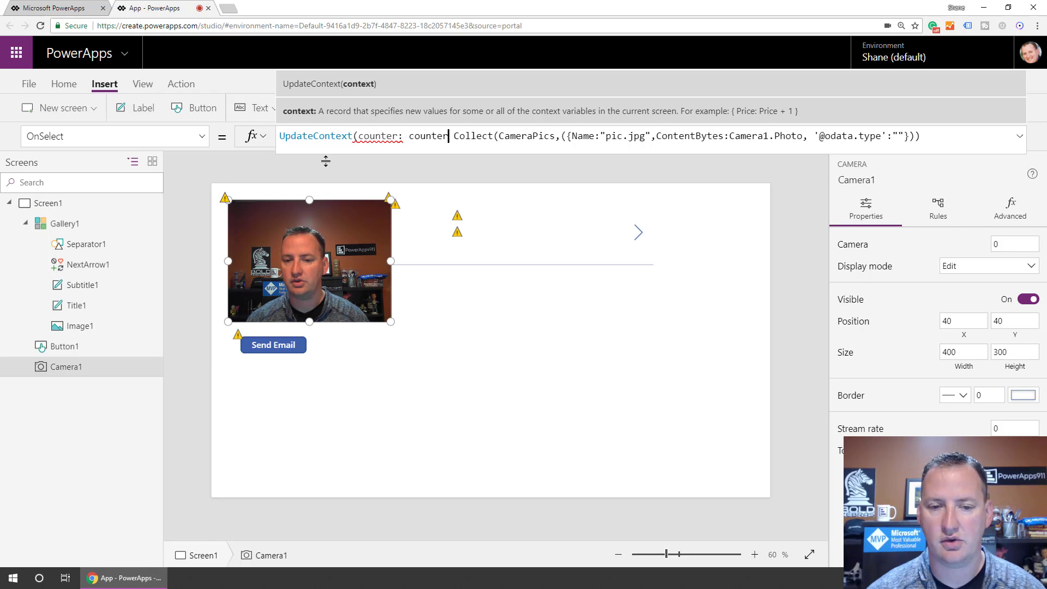
text(+1)
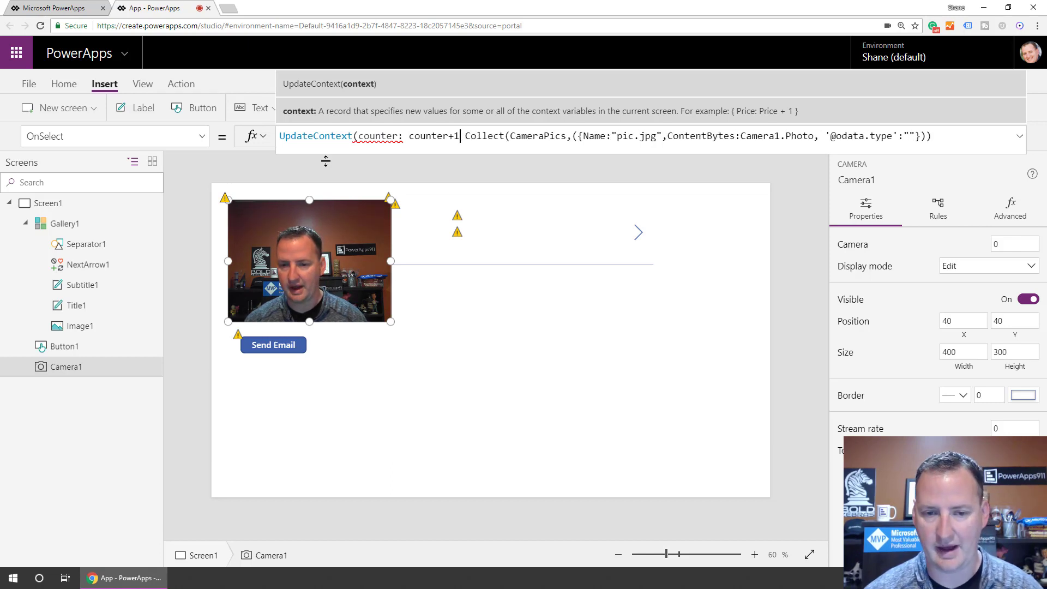
text())
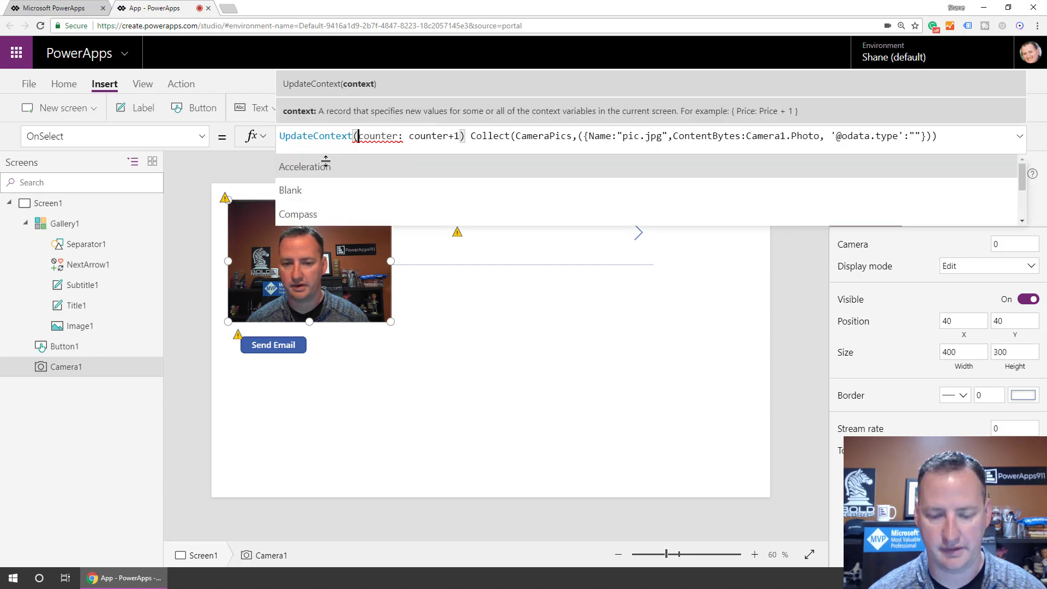
Step: Build the collected photo's Name as "pic" & counter & ".jpg"
text({)
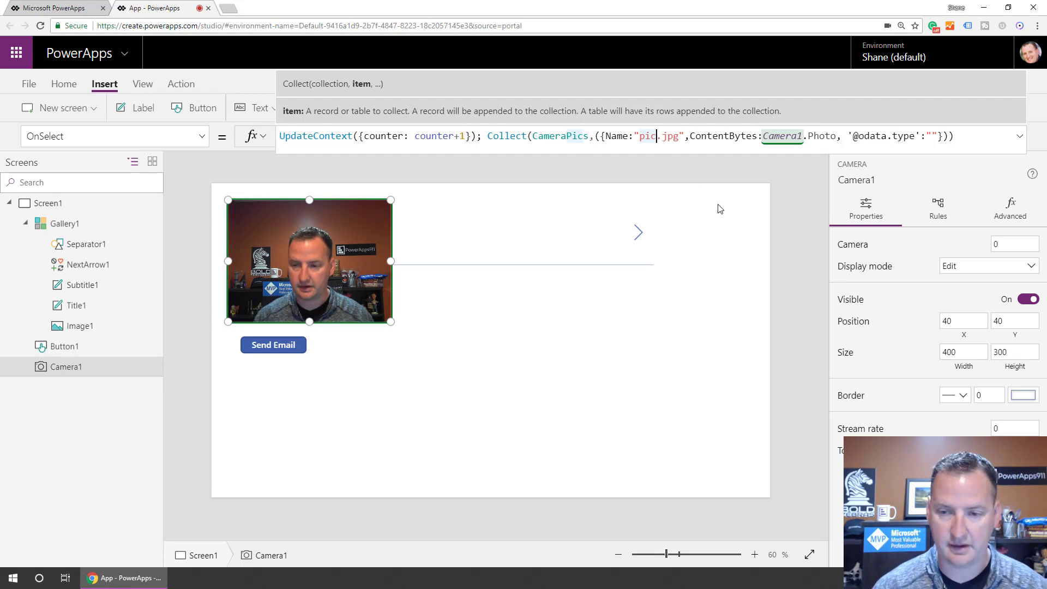
text(&)
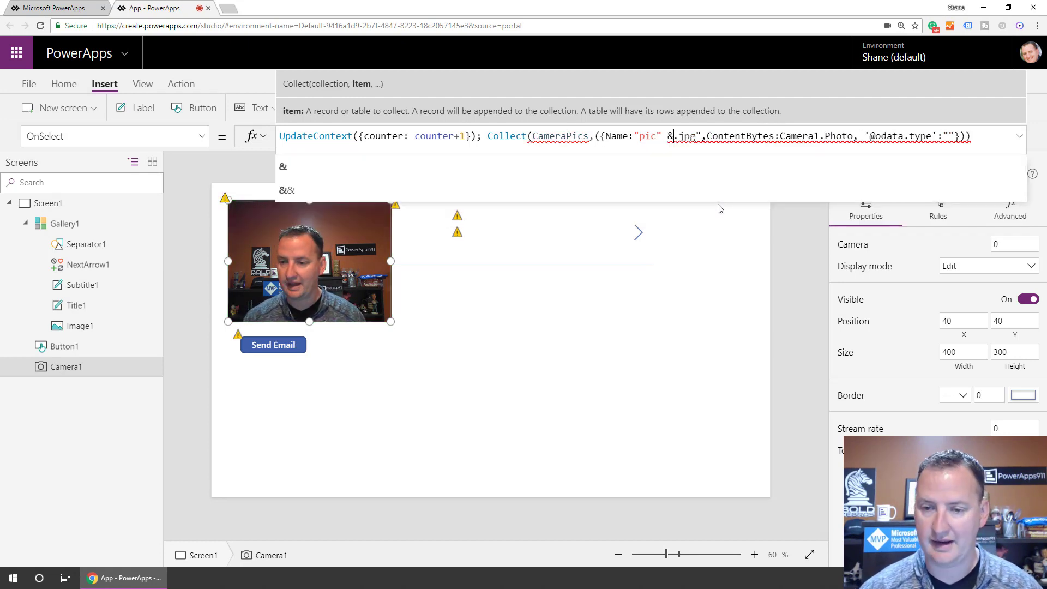
text(cou)
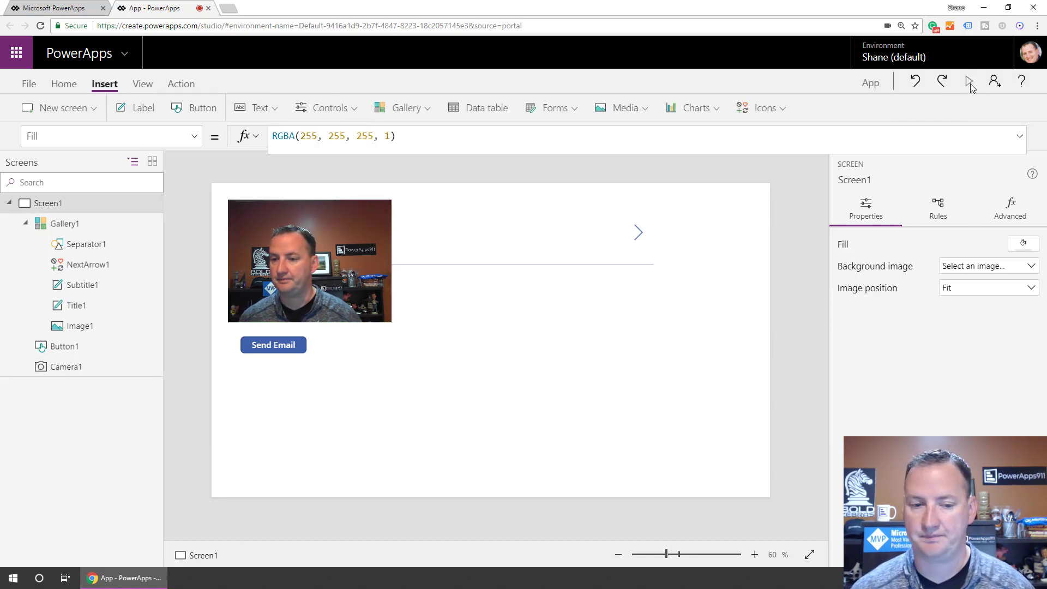
Step: Capture three photos named pic1.jpg to pic3.jpg and remove the gallery's NextArrow1
click(995, 82)
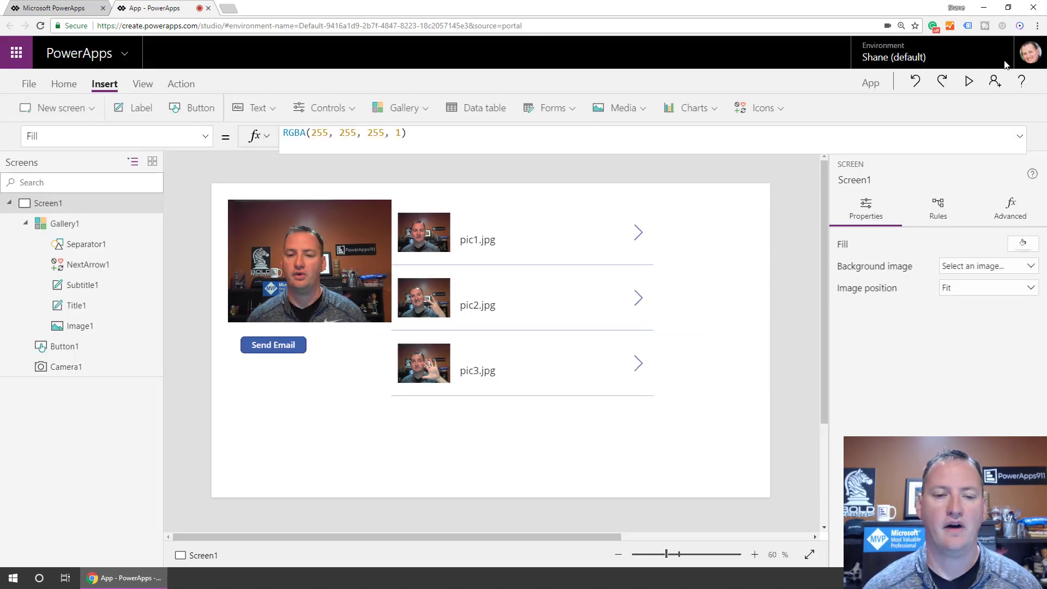
click(636, 231)
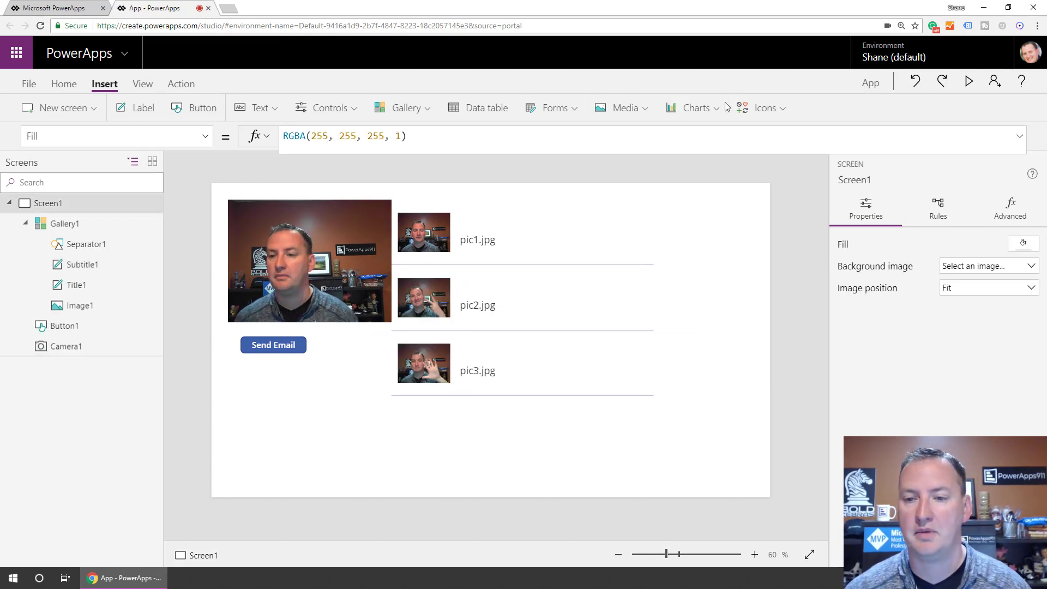
Step: Insert a Trash icon, move it beside pic1.jpg, then remove it again
click(766, 108)
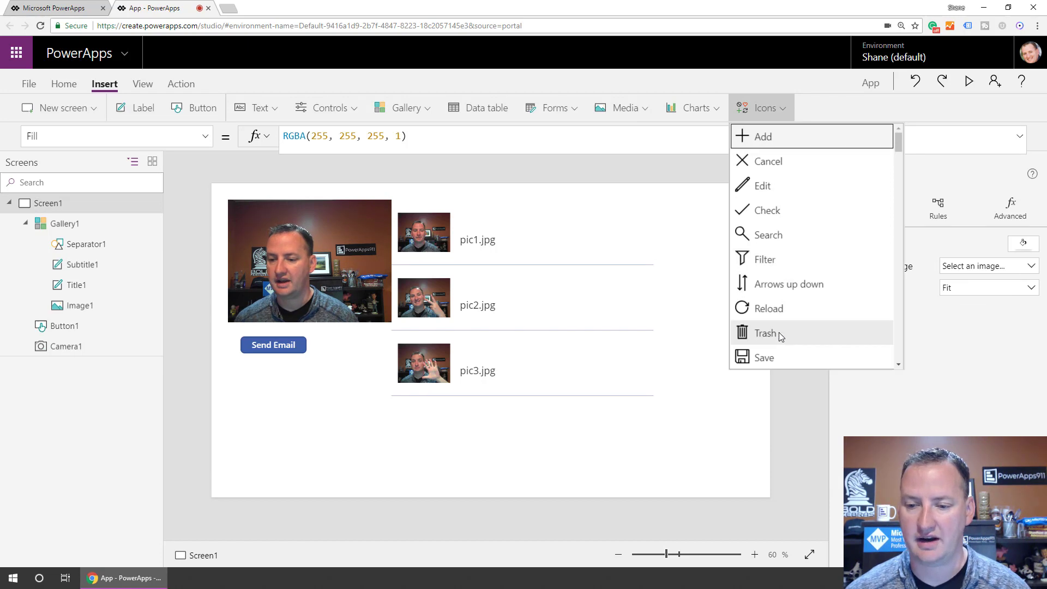
click(766, 333)
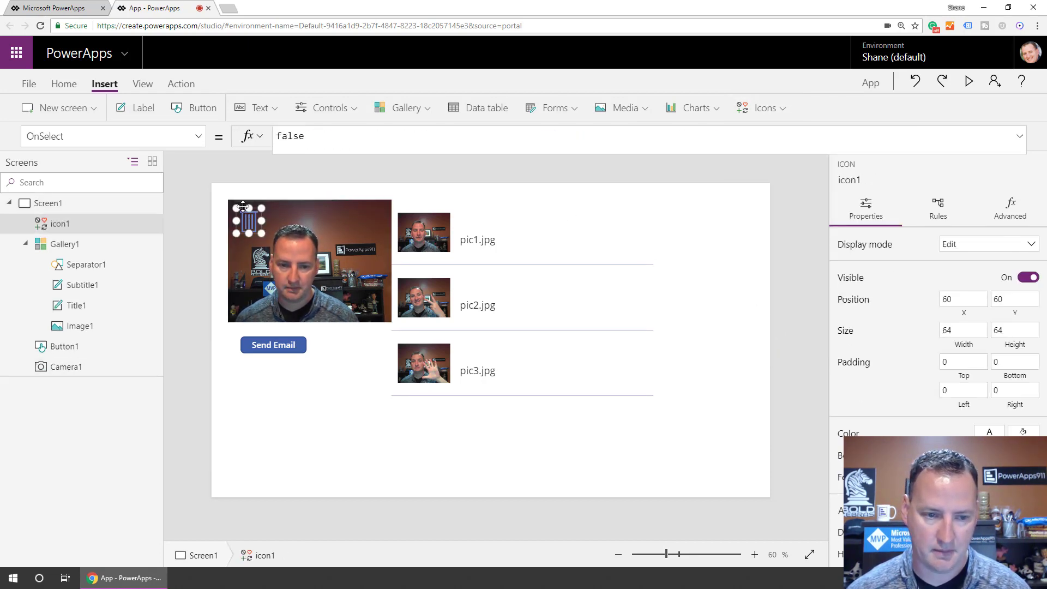
drag(251, 223, 569, 237)
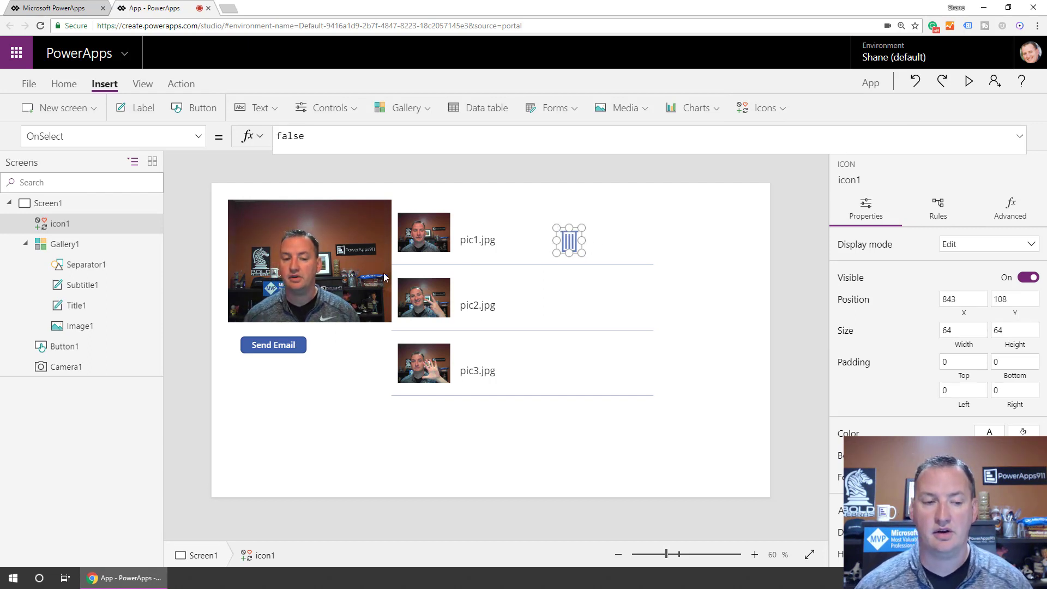
mouse_move(544, 296)
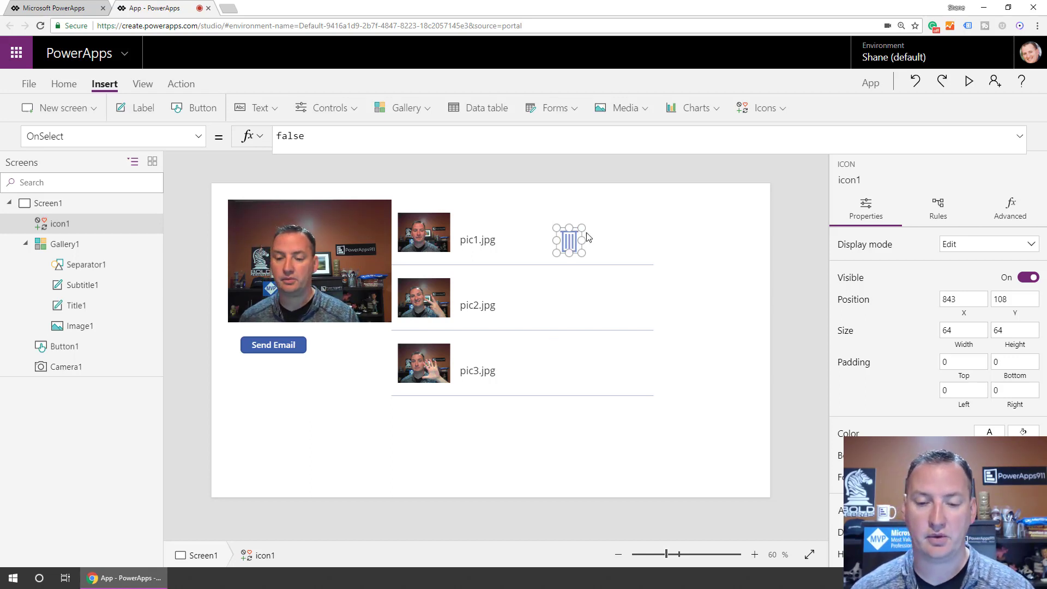
click(64, 223)
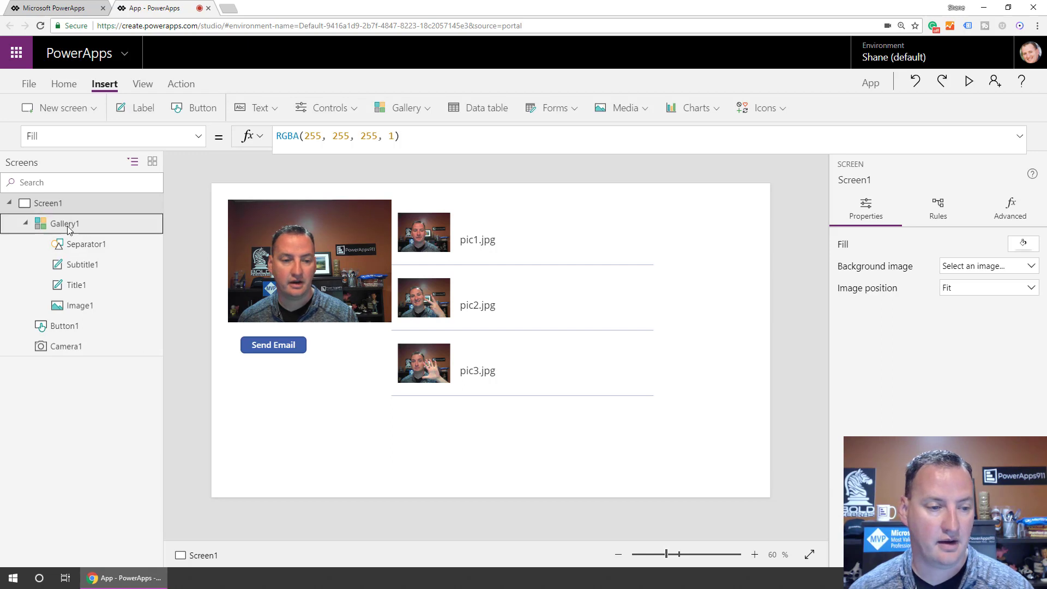
Step: Insert a Trash icon into Gallery1's template so every photo row shows one
click(764, 108)
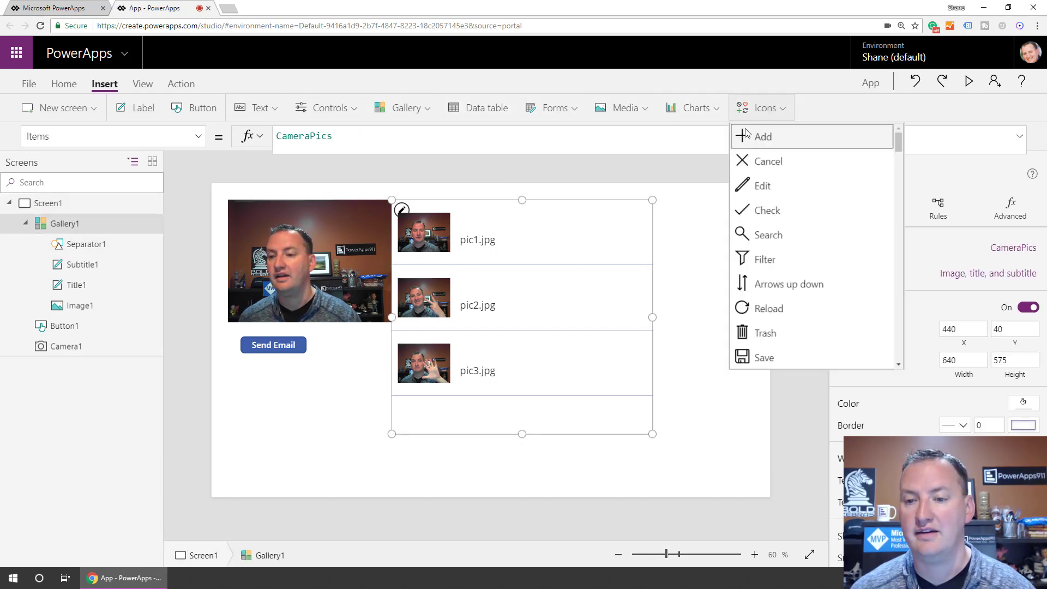
click(767, 333)
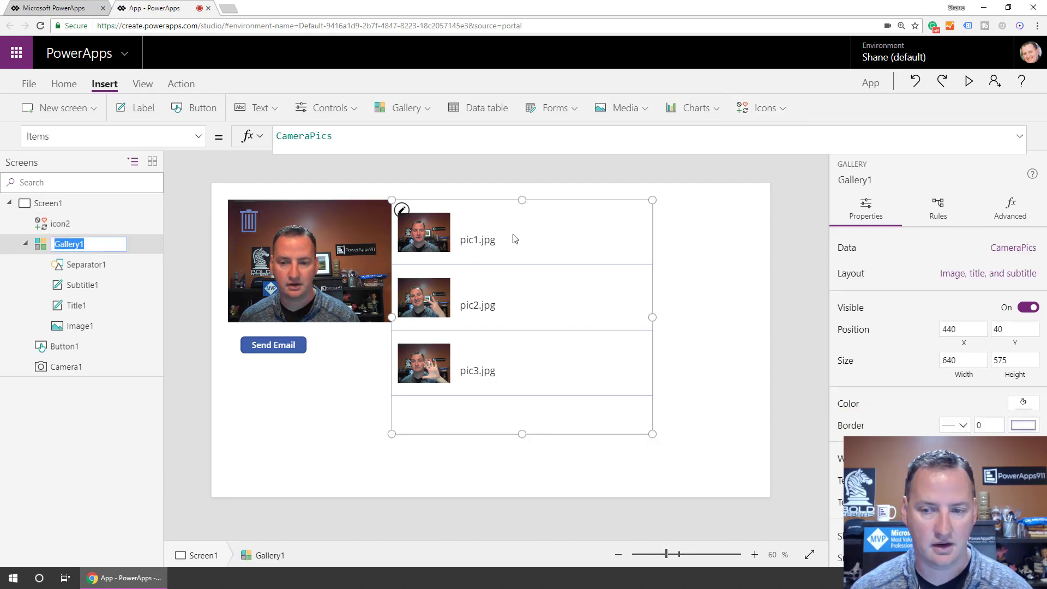
click(764, 108)
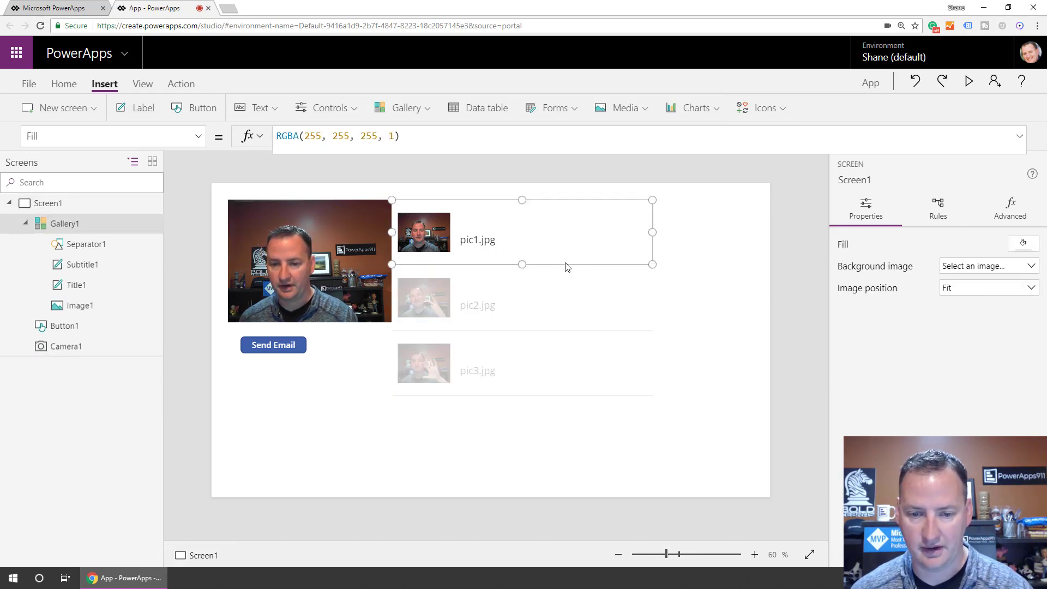
click(477, 240)
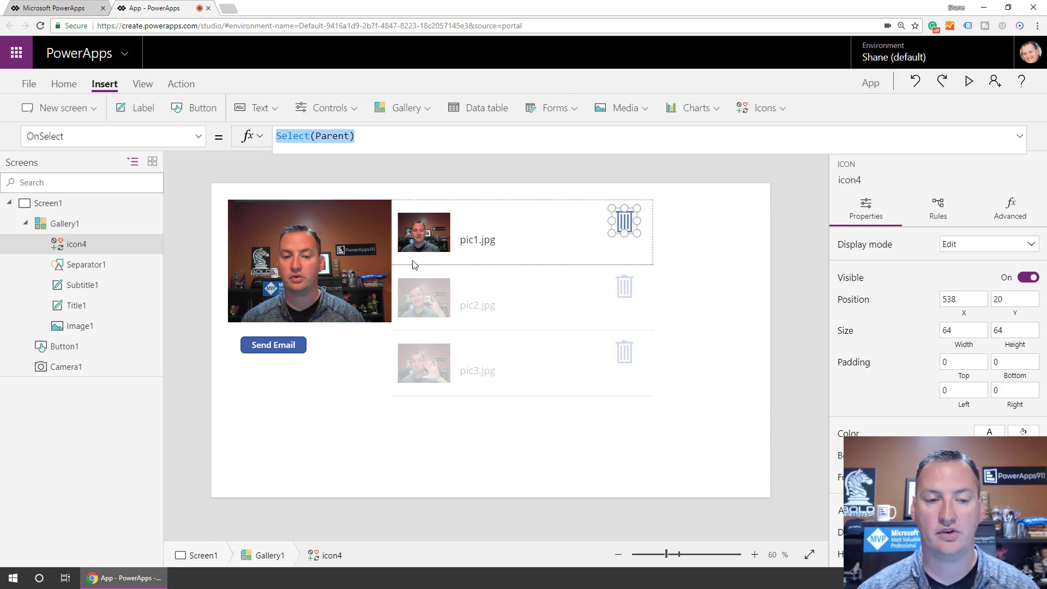
Step: Set the trash icon's OnSelect to Remove(CameraPics, ThisItem) and preview the app
text(Remove()
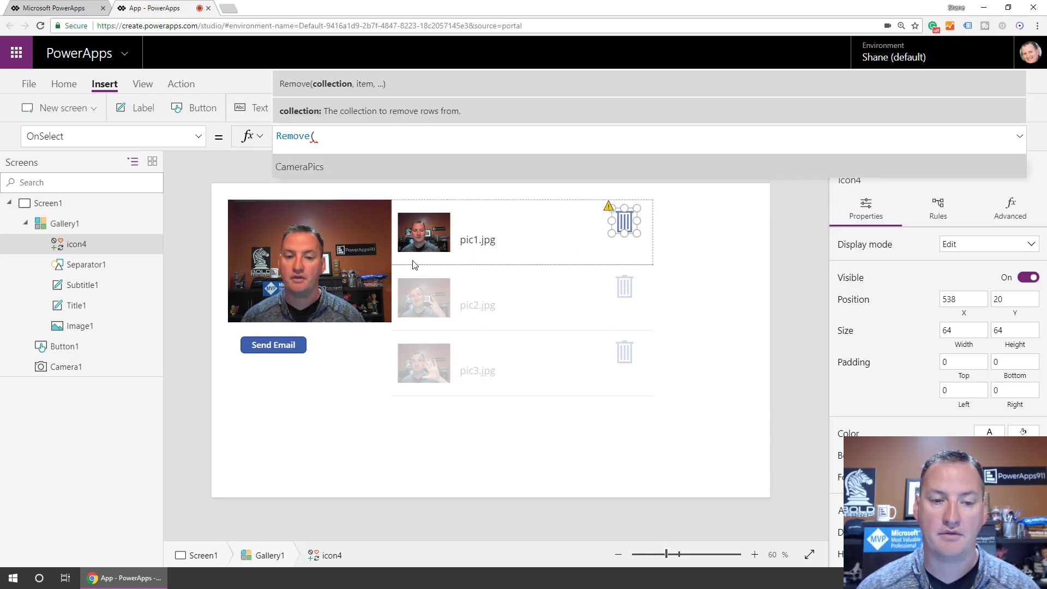
text(CameraPics,)
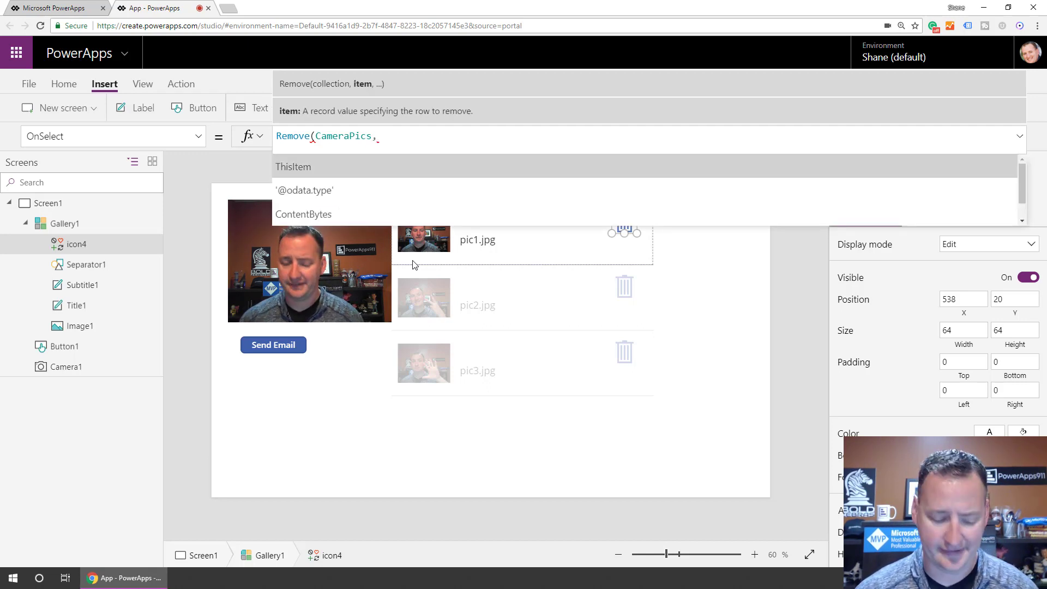
click(293, 166)
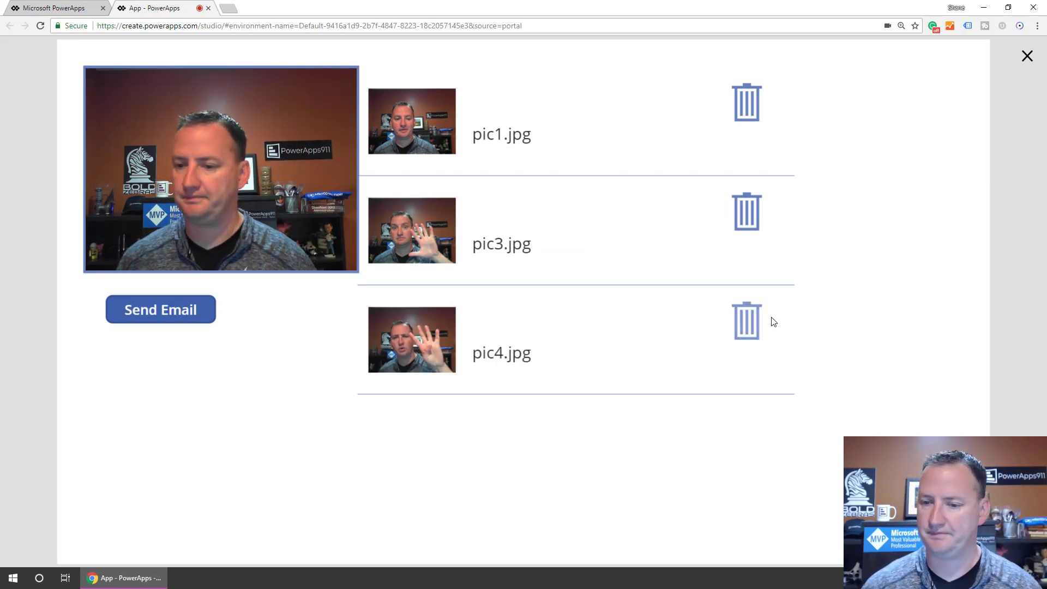
Step: Delete pic1.jpg, email pic3.jpg and pic4.jpg as attachments, then exit preview
click(746, 103)
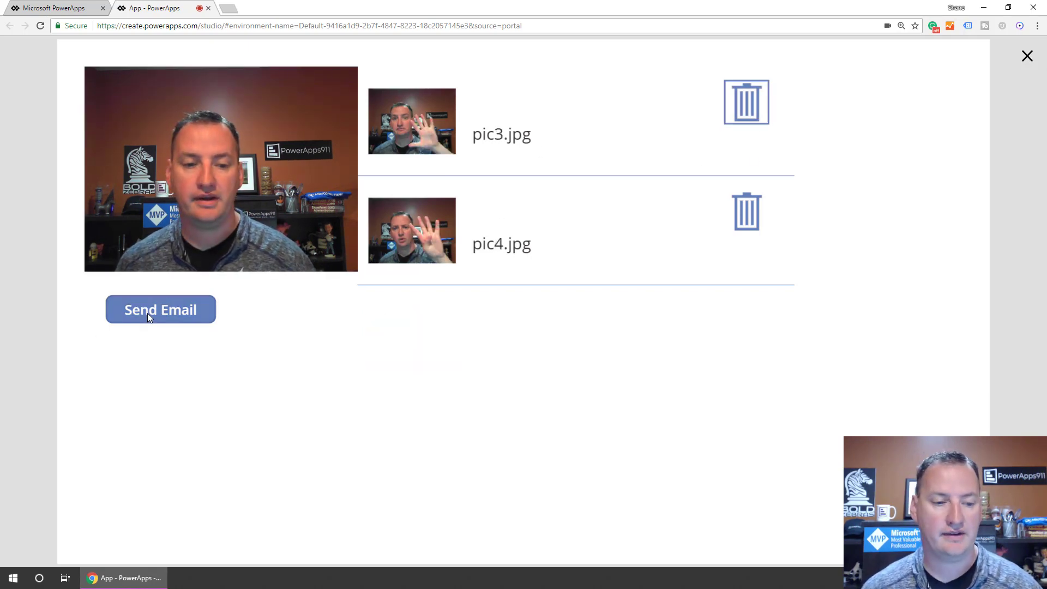
click(161, 309)
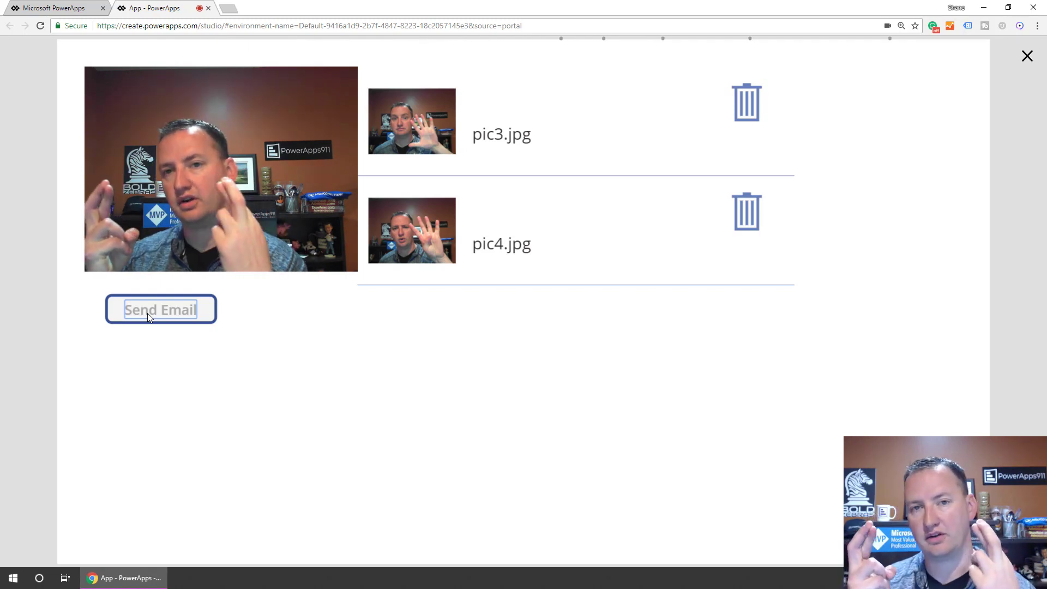
click(160, 309)
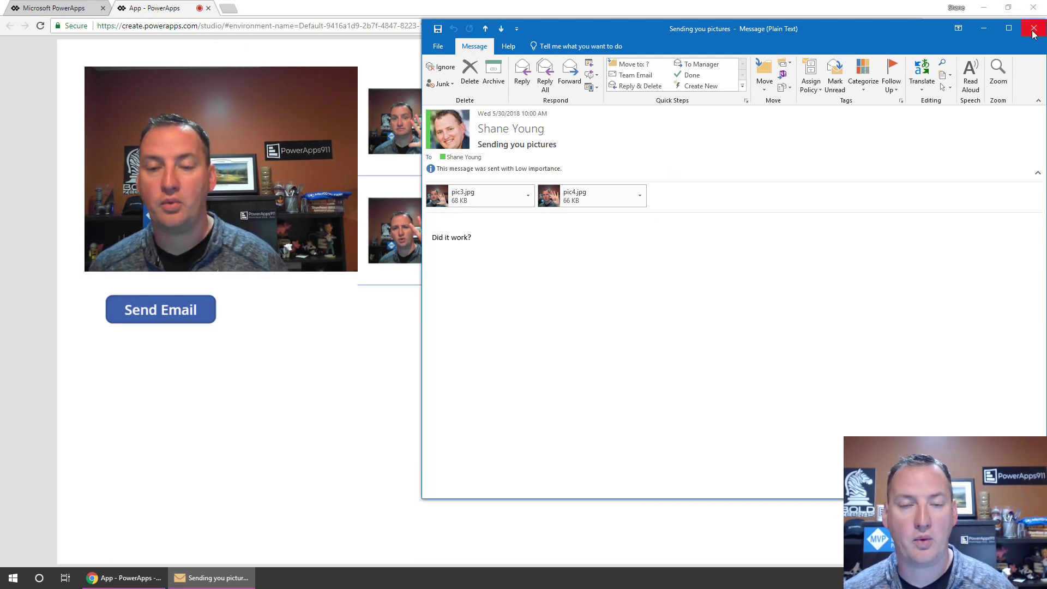
click(1035, 29)
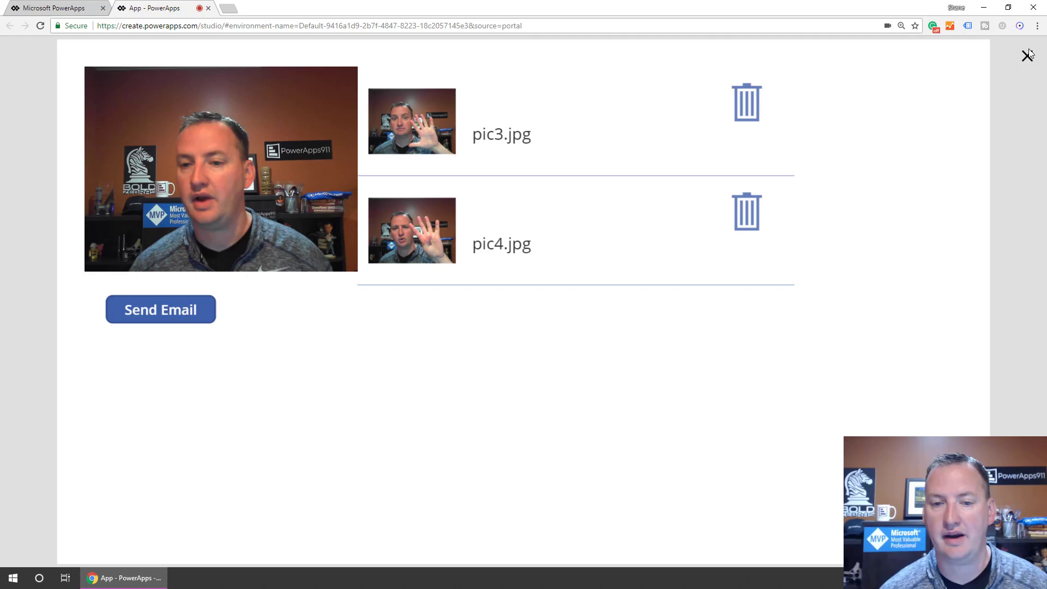
click(1027, 54)
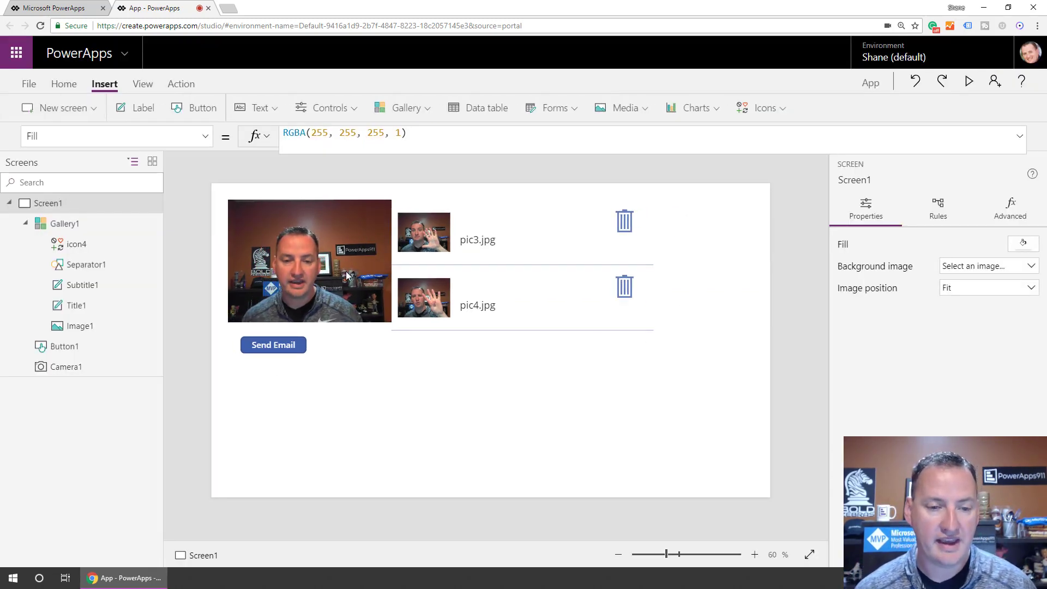
click(308, 261)
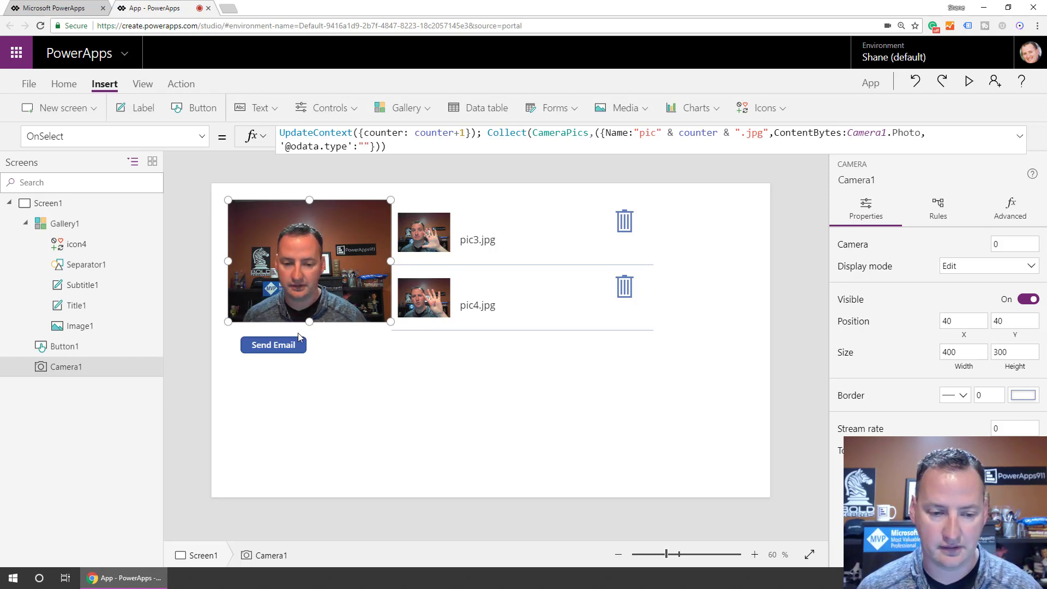
click(272, 345)
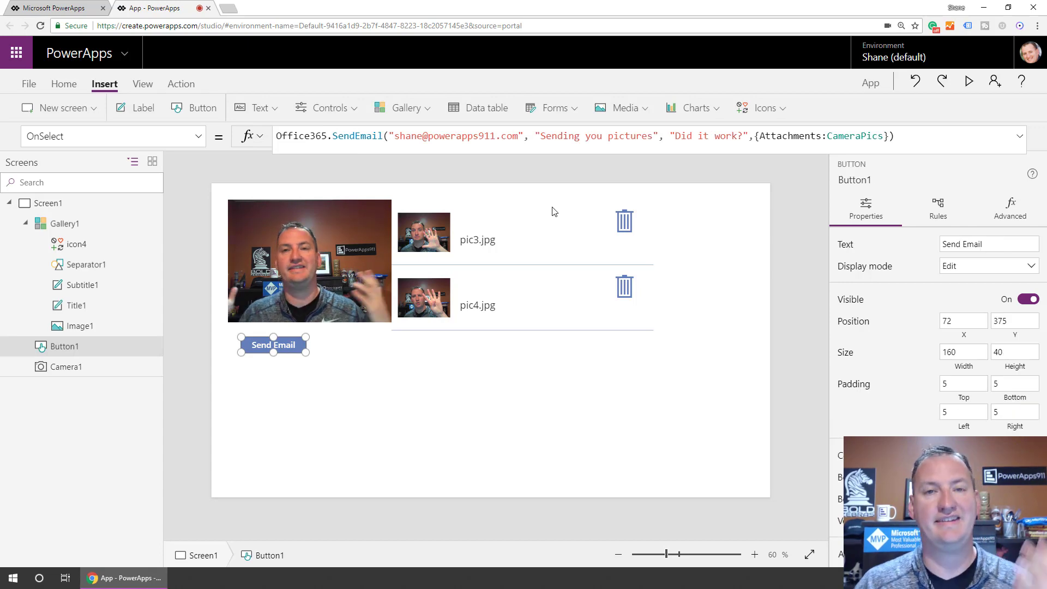